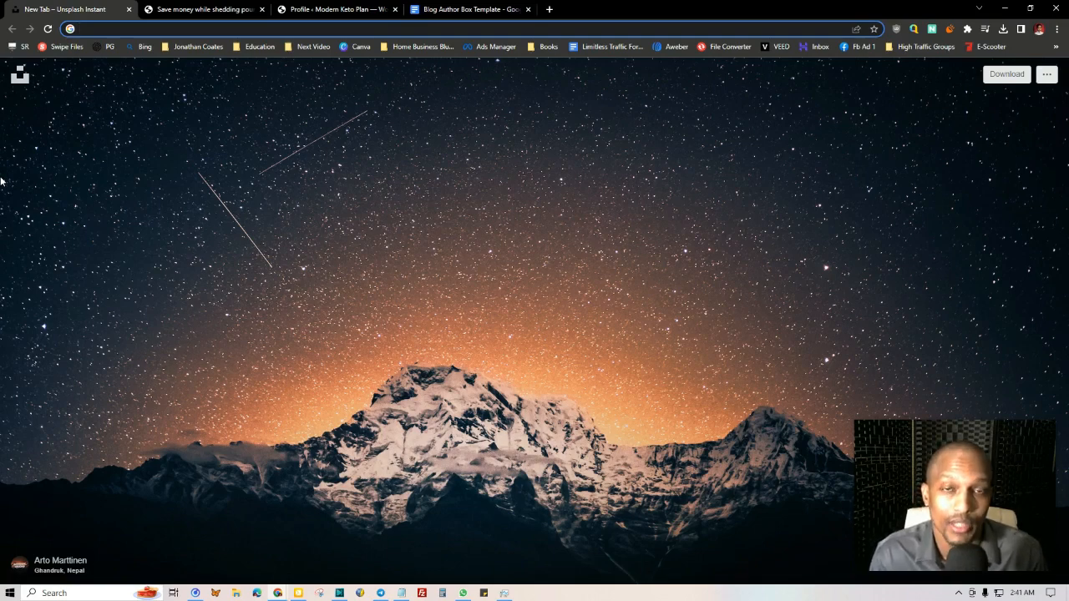
pyautogui.moveTo(513, 321)
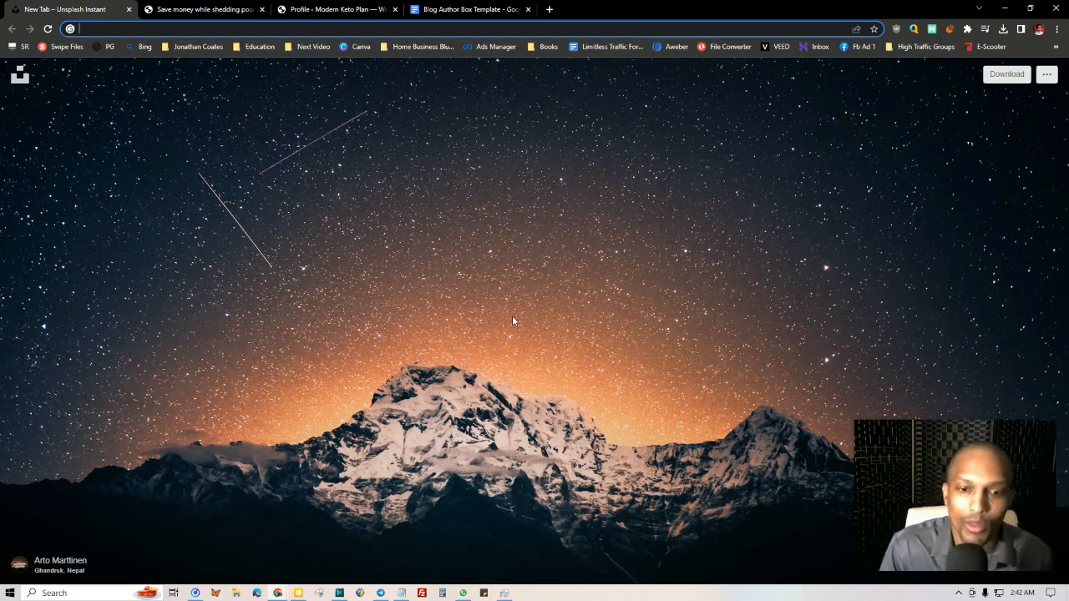
pyautogui.moveTo(463, 479)
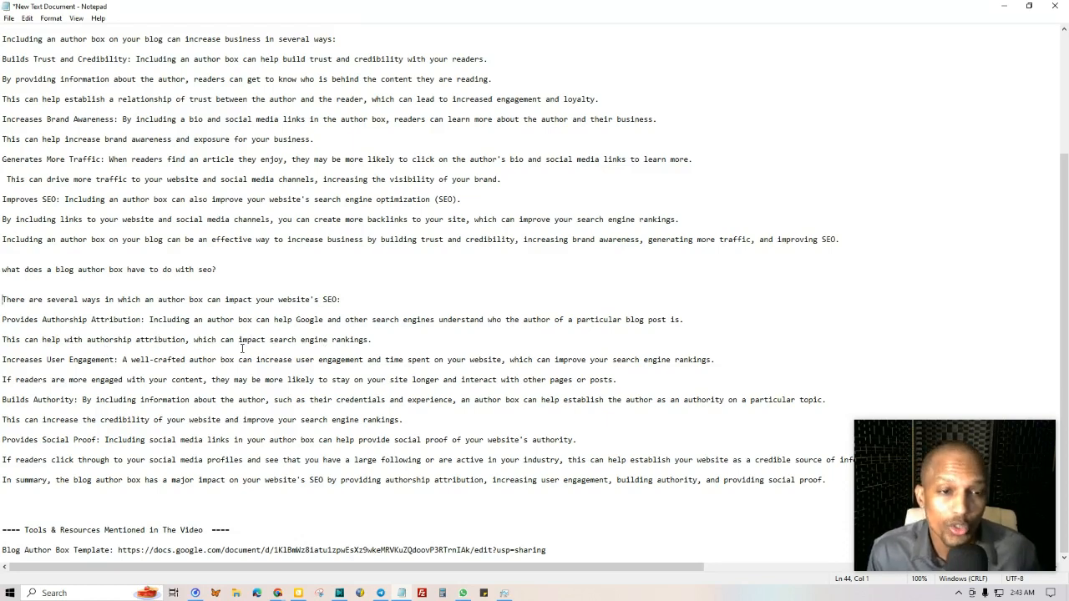
pyautogui.moveTo(155, 365)
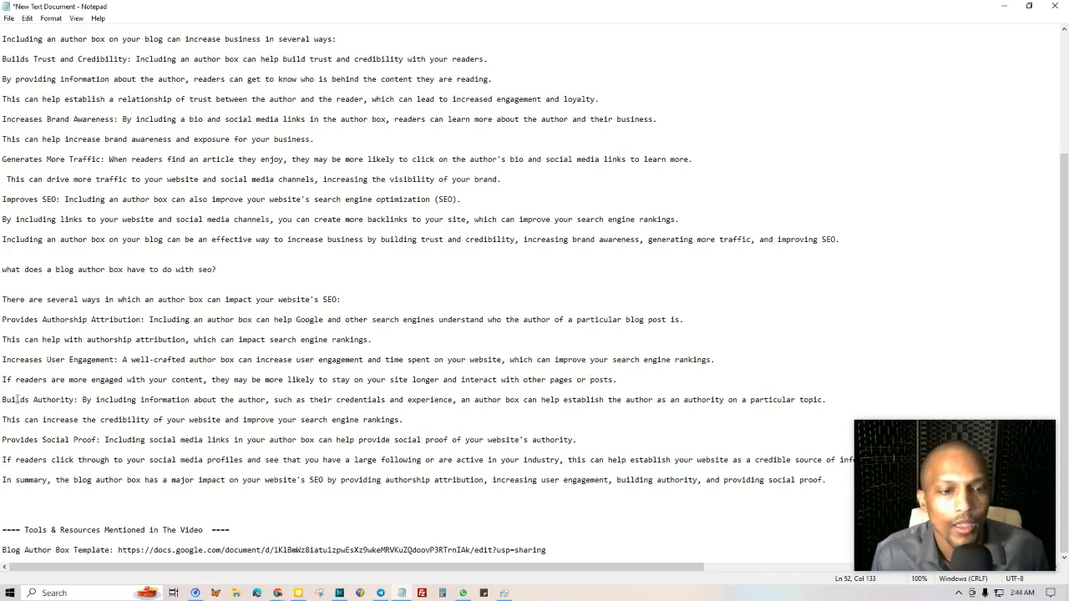
pyautogui.moveTo(152, 400)
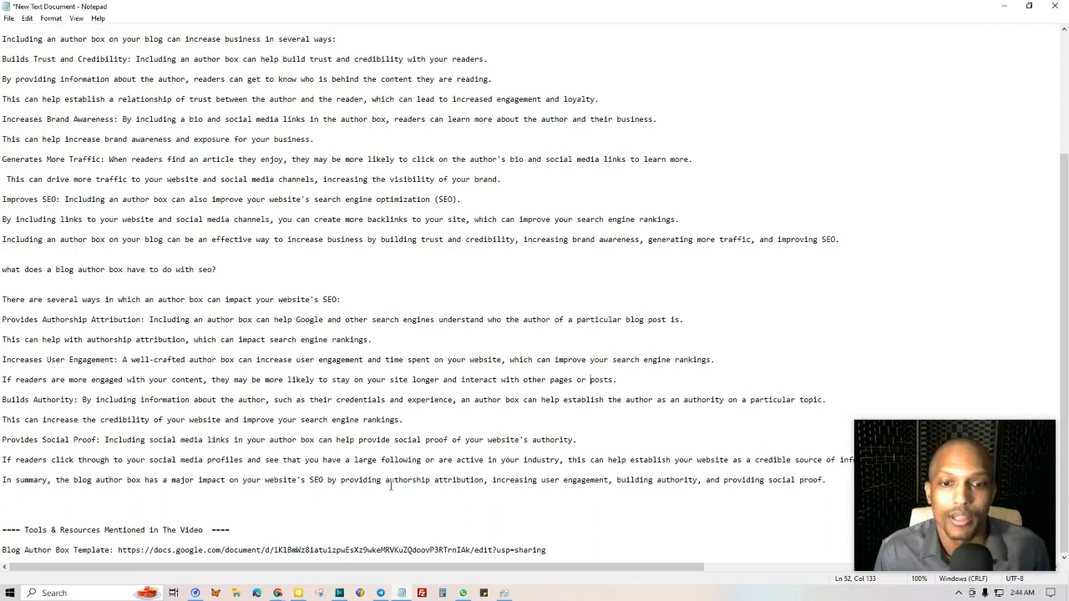
pyautogui.moveTo(562, 465)
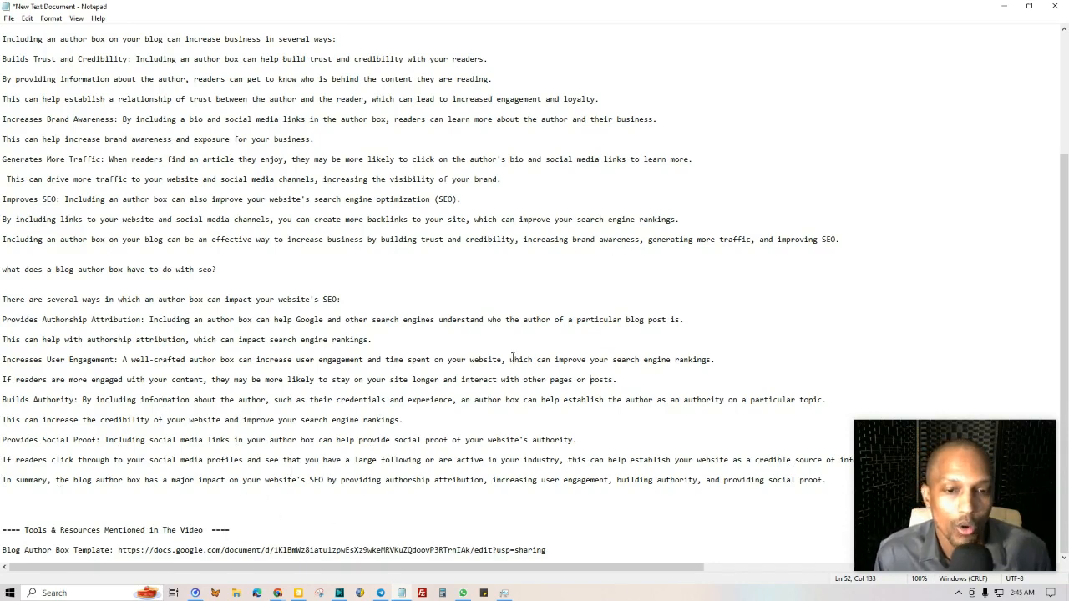
pyautogui.moveTo(367, 586)
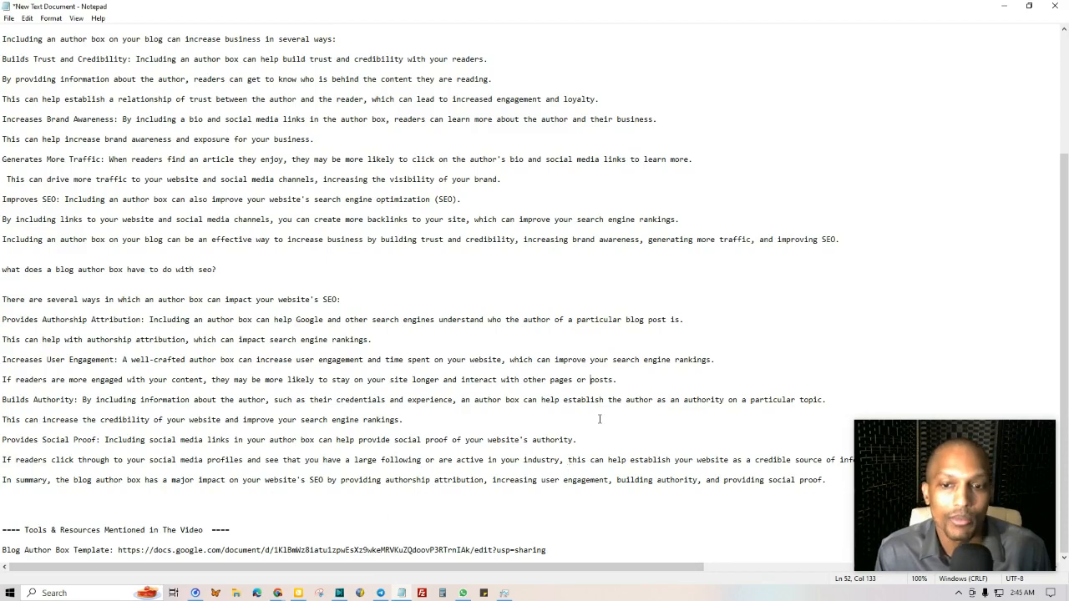
# Step: Review the notes from the top of the Notepad file, then return to Chrome
pyautogui.scroll(3)
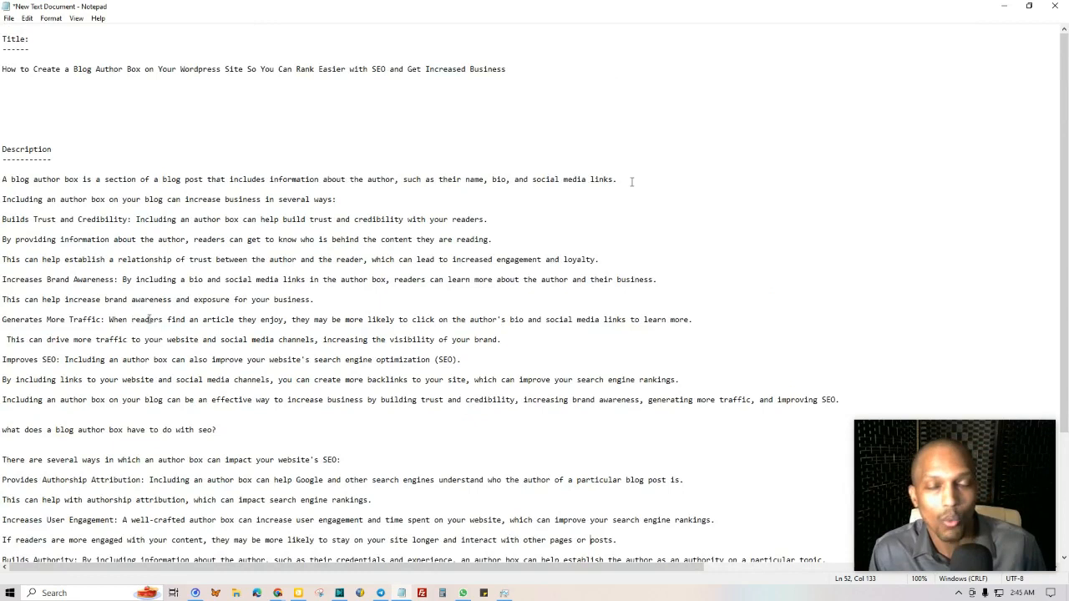
pyautogui.moveTo(979, 194)
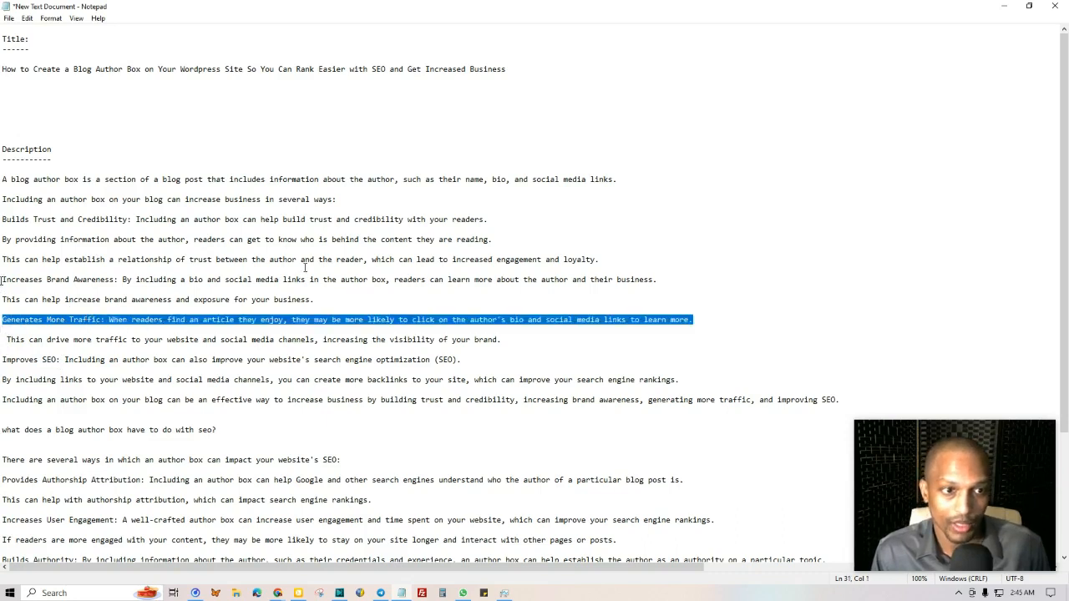
pyautogui.click(542, 233)
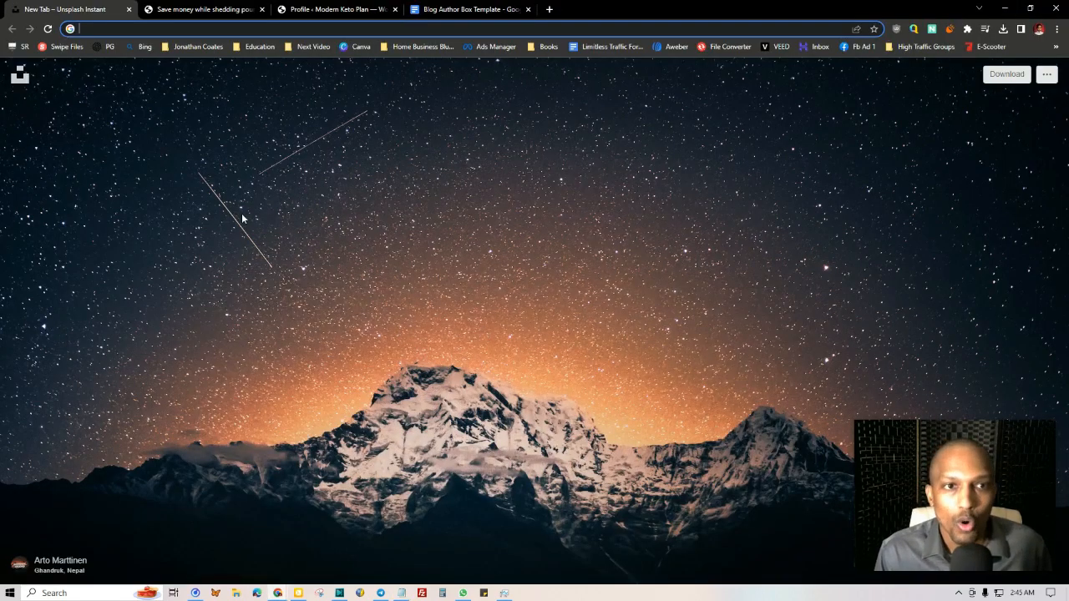
pyautogui.moveTo(197, 106)
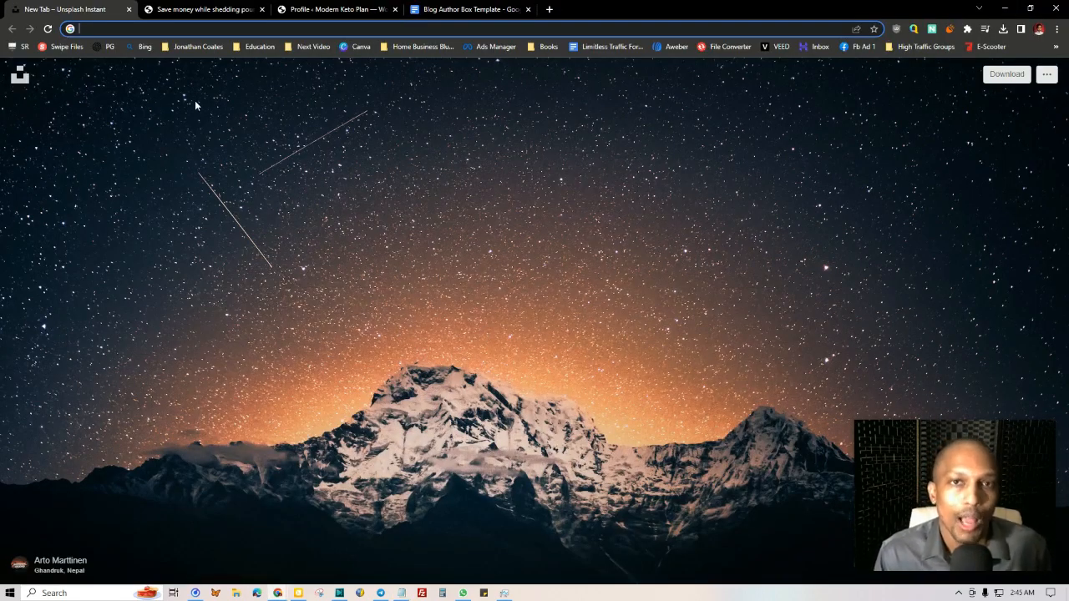
# Step: Open the keto budget blog post, dismiss the Memory Saver notice, and view the template document
pyautogui.click(205, 9)
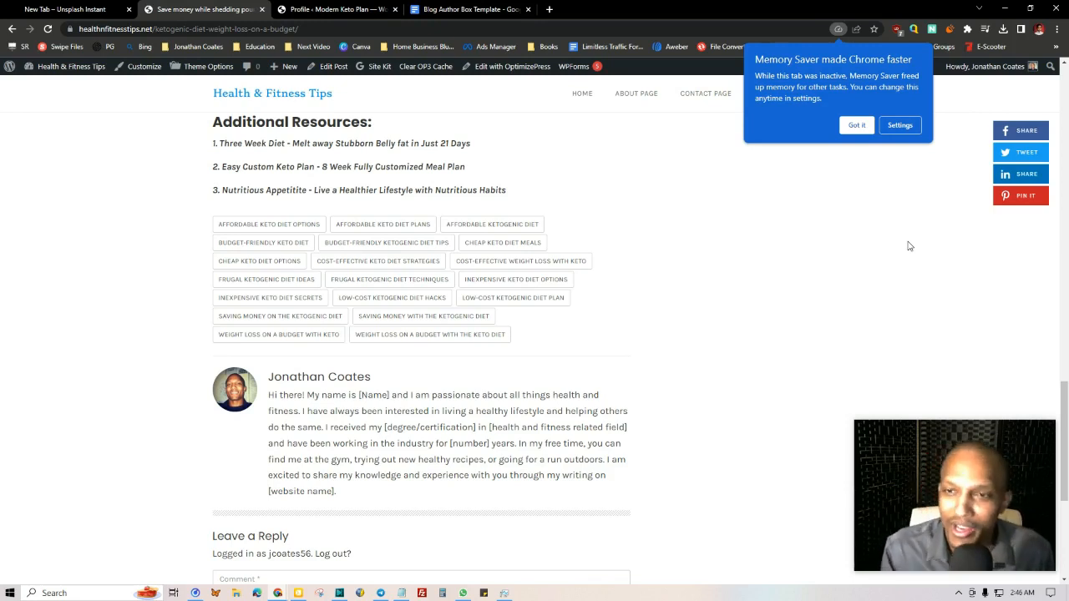
pyautogui.moveTo(866, 251)
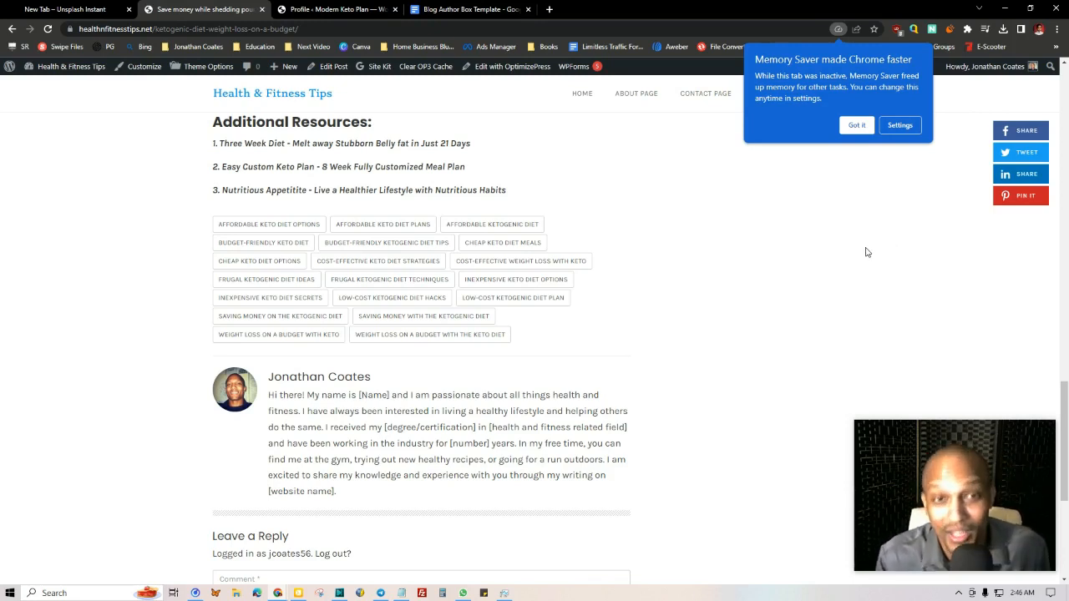
pyautogui.moveTo(1034, 264)
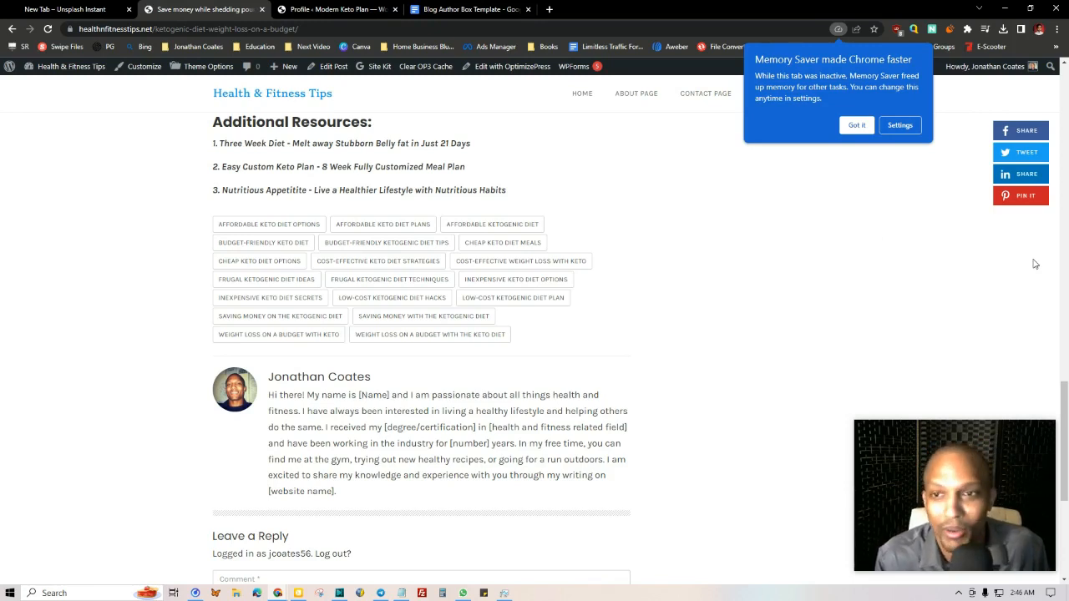
pyautogui.click(855, 125)
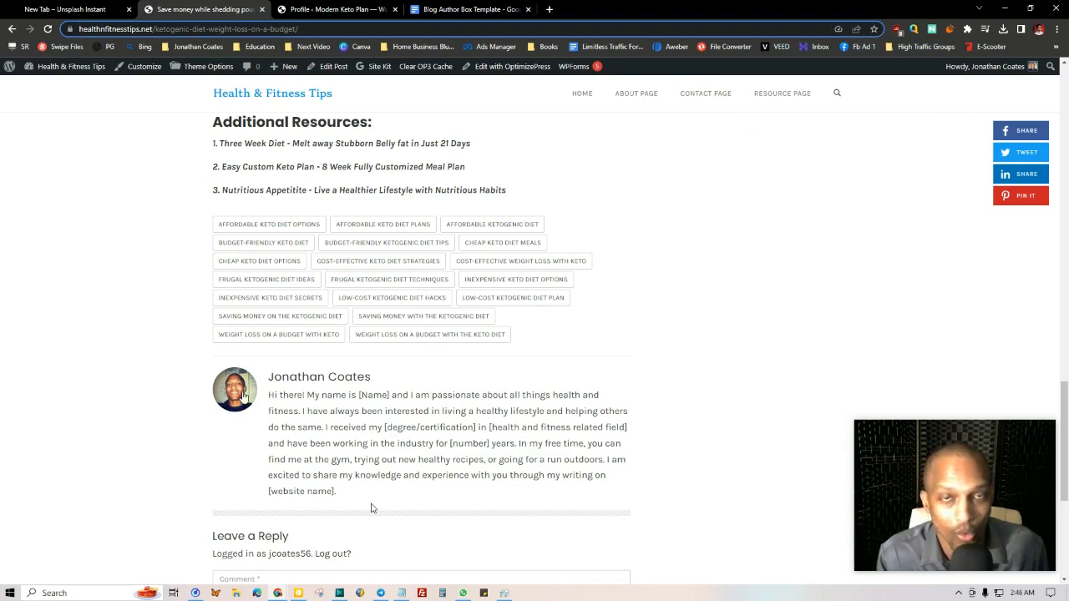
pyautogui.click(467, 9)
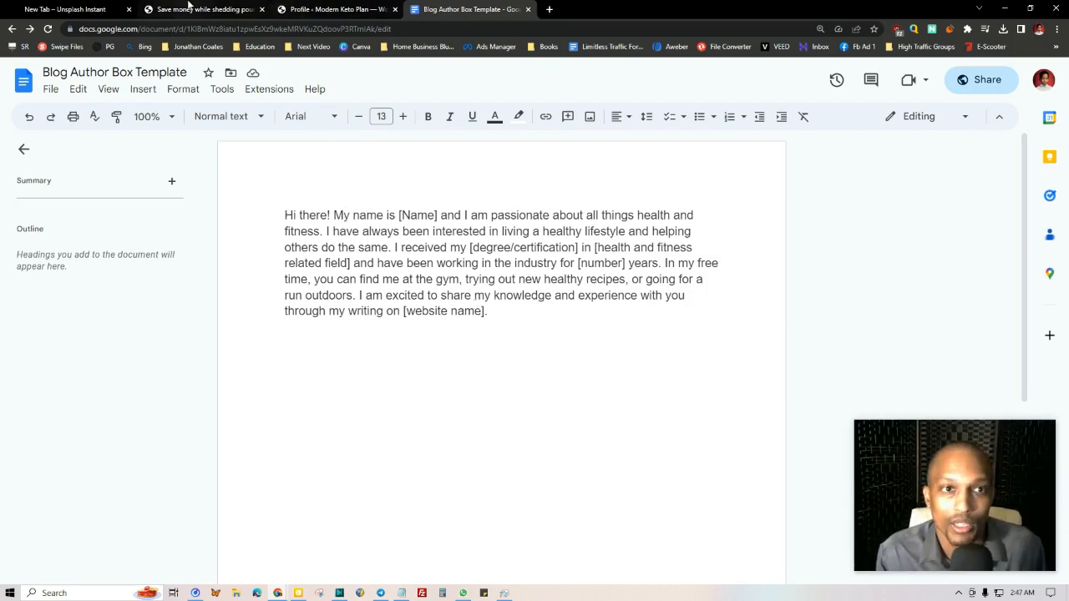
# Step: Scroll to the post's author box and compare it with the template document
pyautogui.click(205, 9)
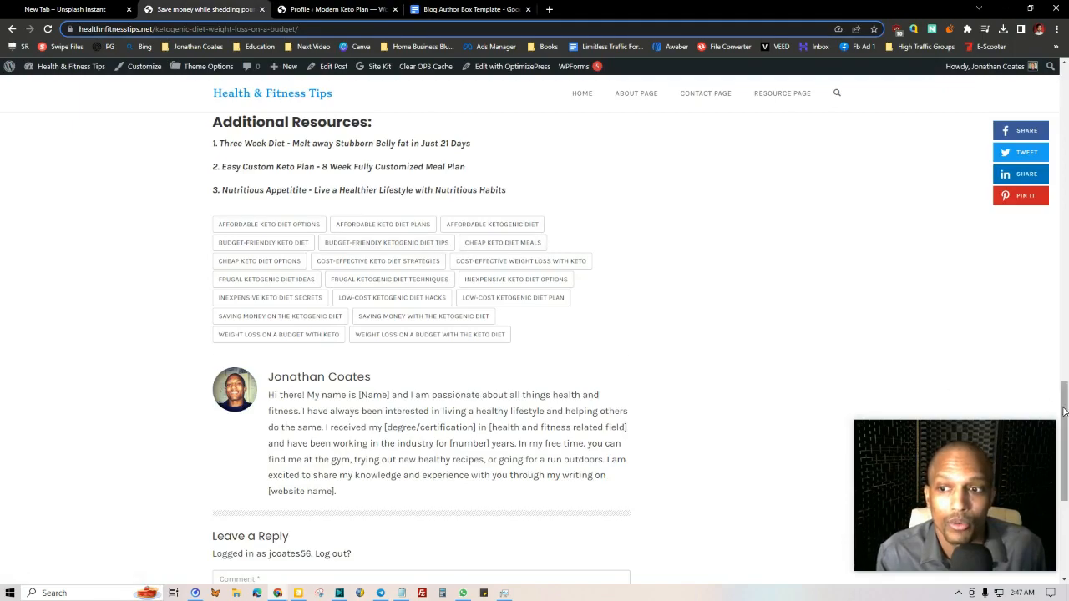
pyautogui.scroll(3)
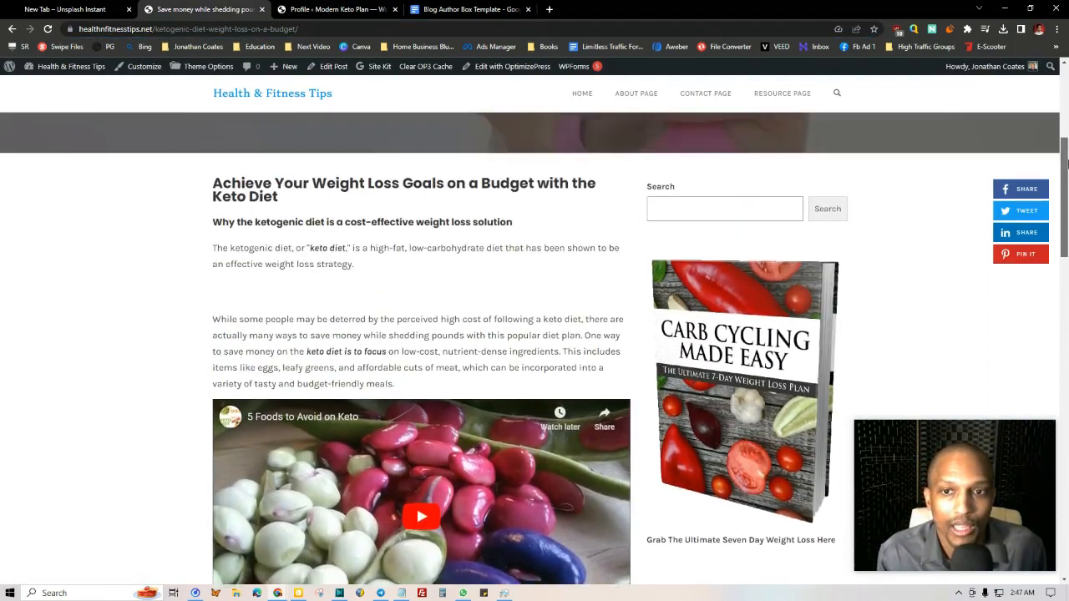
pyautogui.scroll(-3)
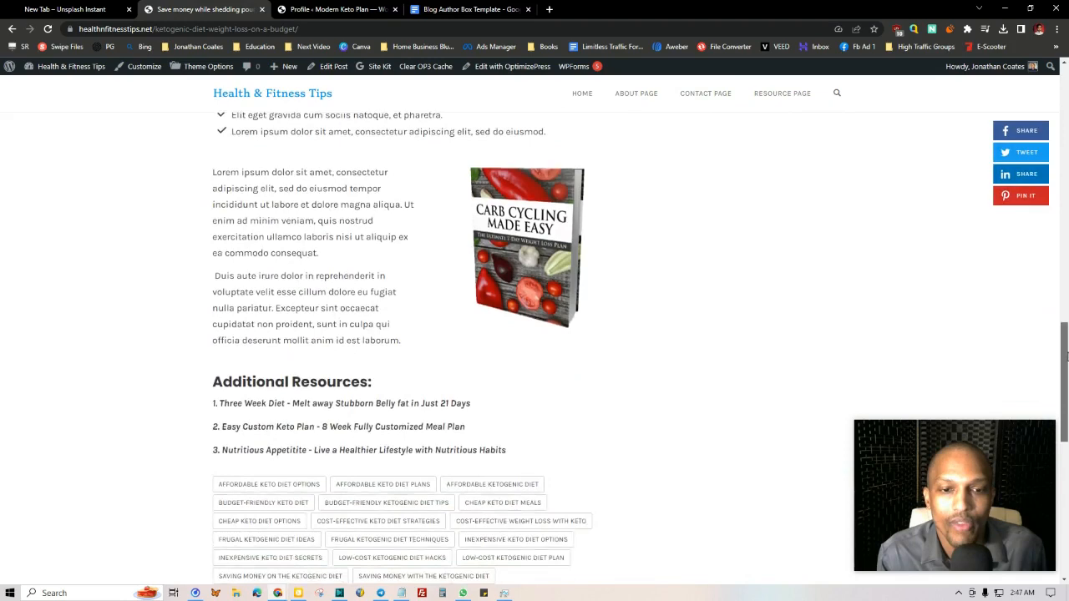
pyautogui.scroll(-3)
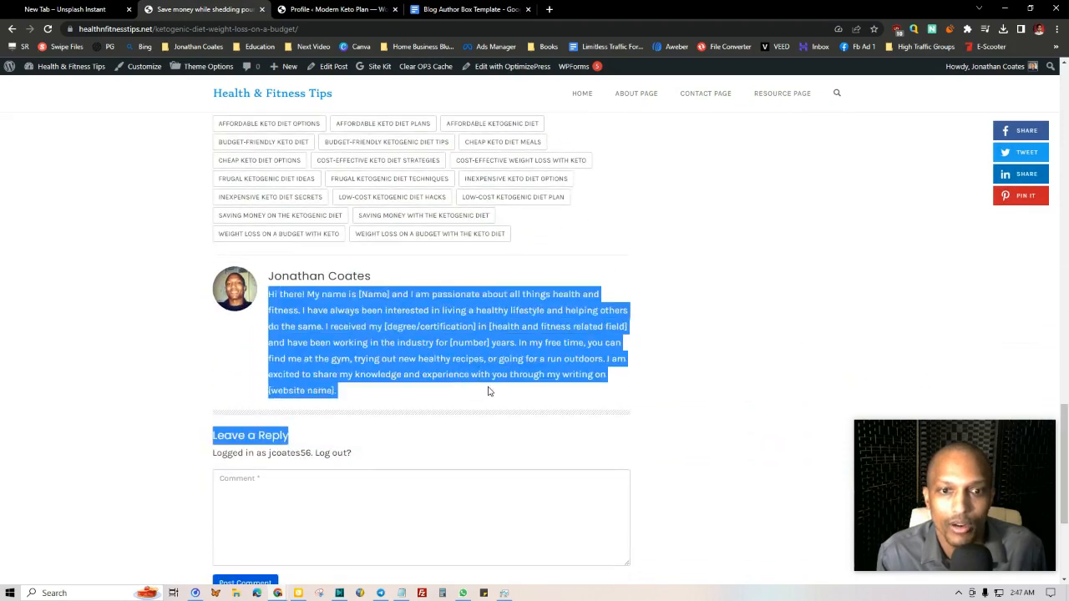
pyautogui.click(489, 392)
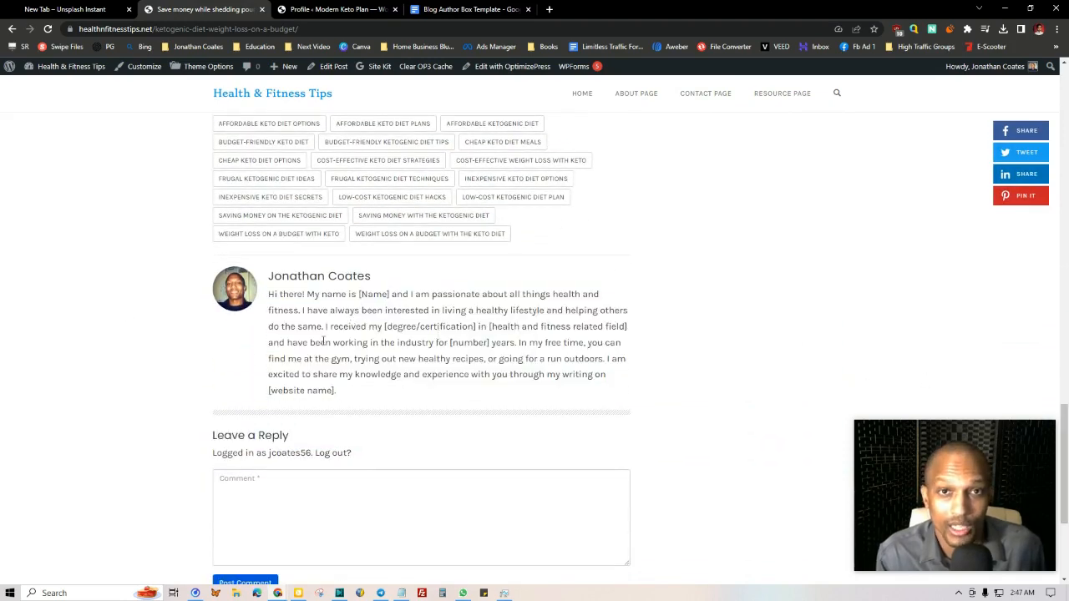
pyautogui.click(467, 9)
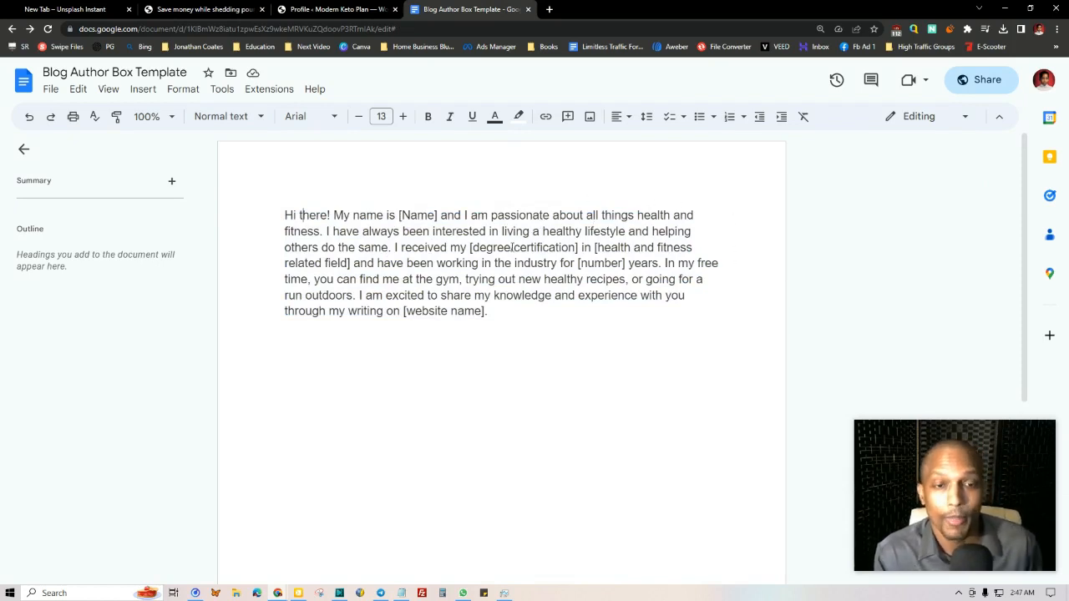
# Step: Review the bio template in Google Docs, then switch to the site's profile tab
pyautogui.doubleClick(652, 214)
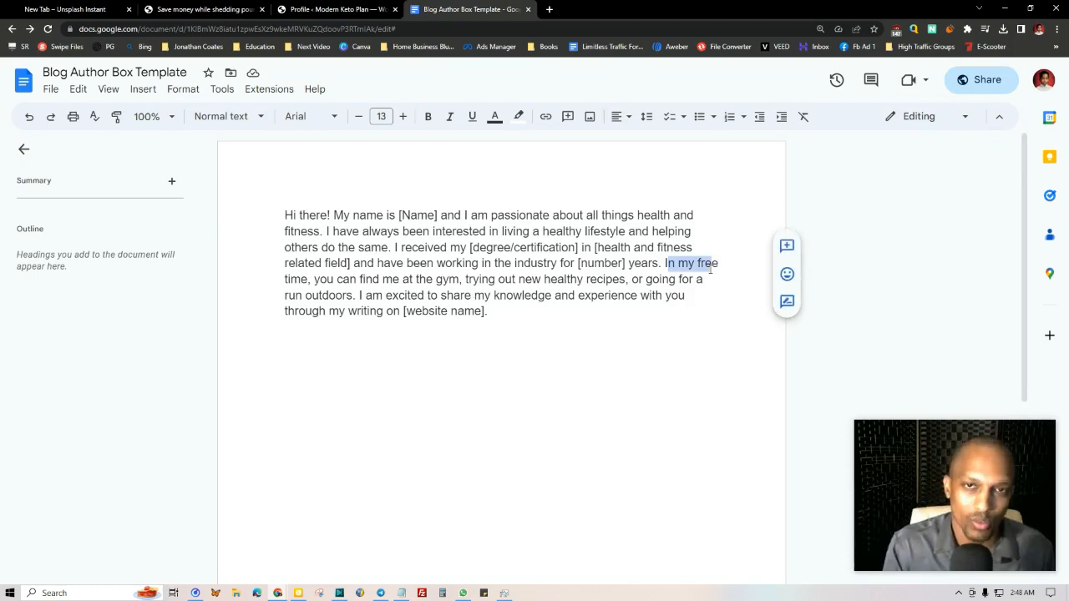
pyautogui.moveTo(587, 301)
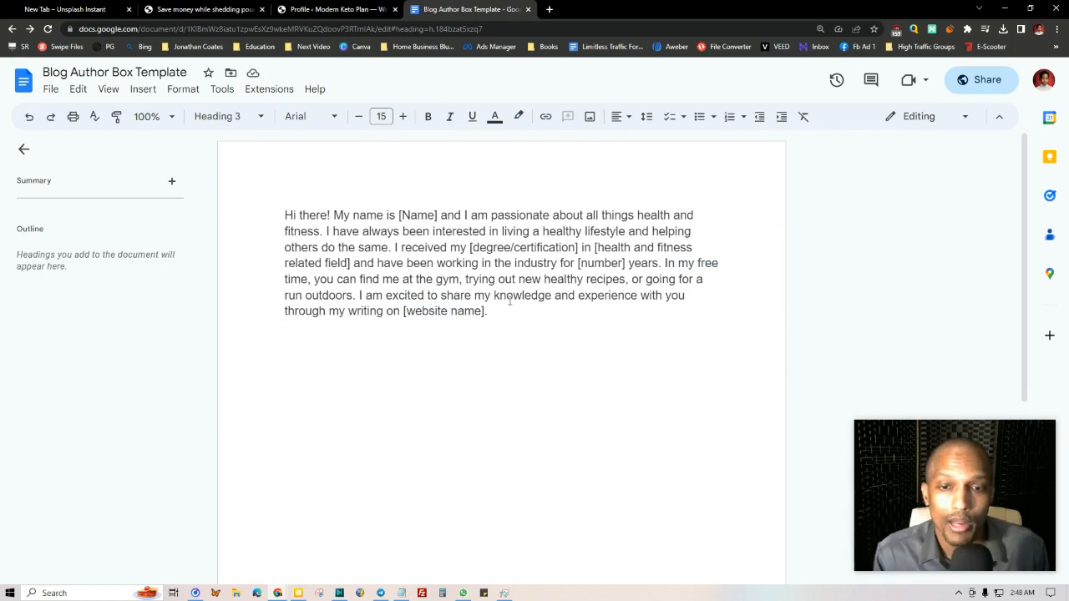
pyautogui.moveTo(159, 329)
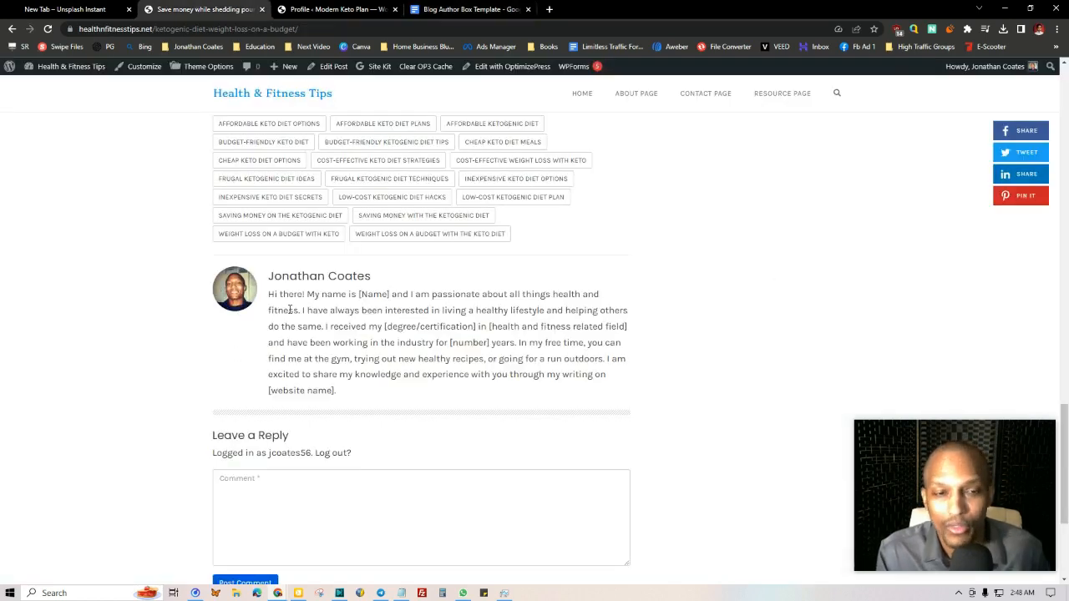
pyautogui.click(334, 9)
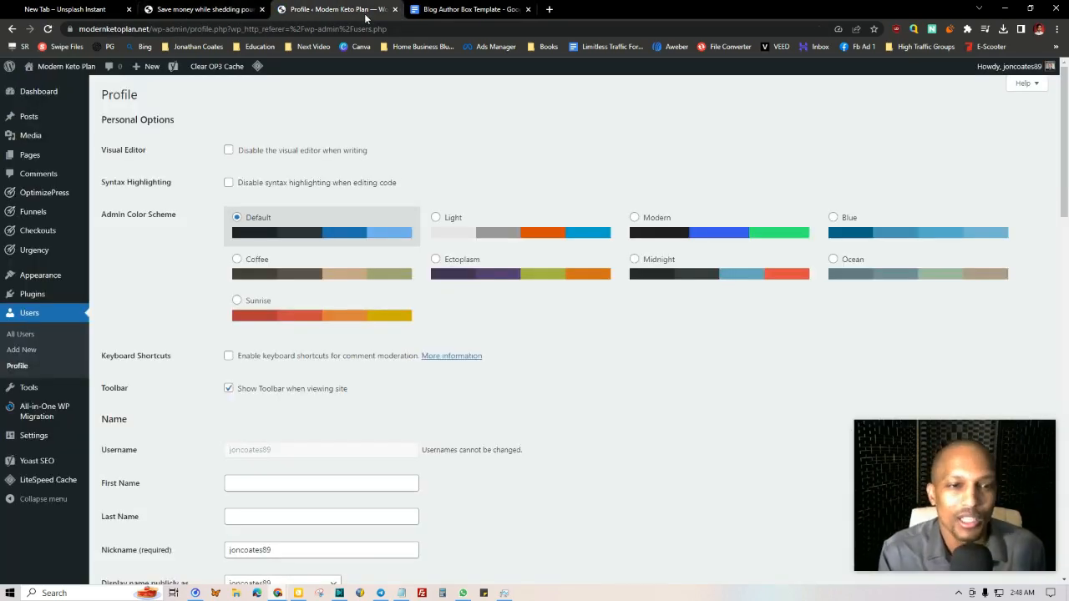
# Step: Open the single administrator account for editing via Dashboard > Users > All Users
pyautogui.click(39, 91)
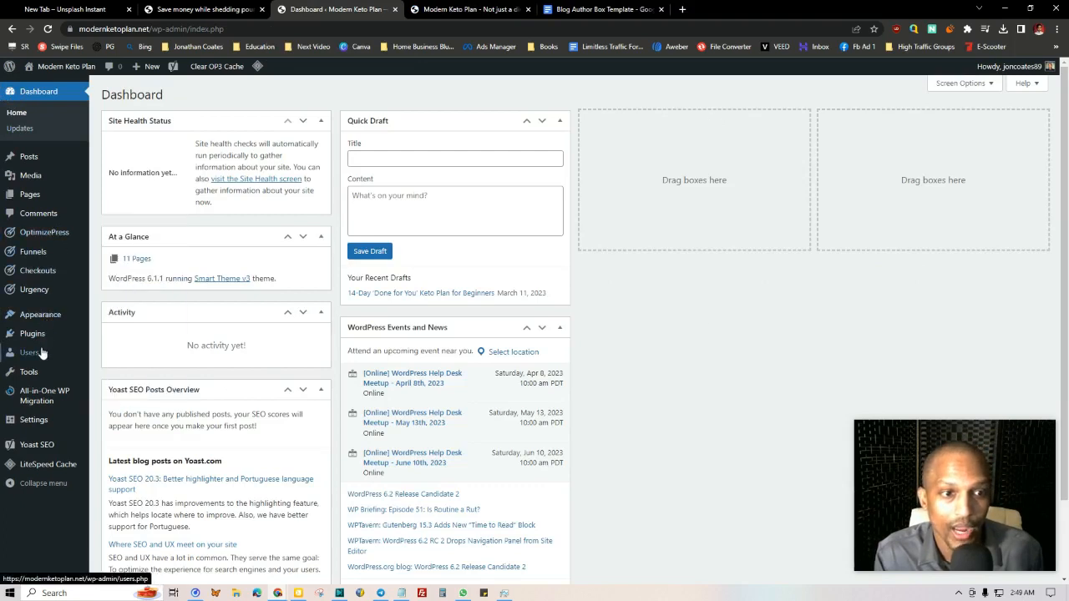
pyautogui.click(29, 353)
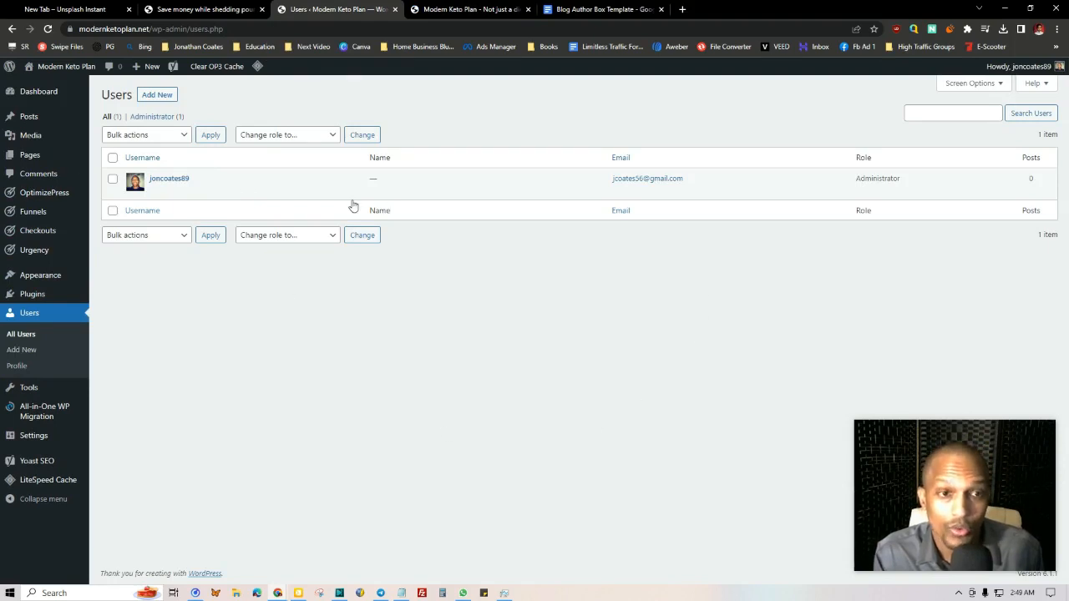
pyautogui.moveTo(156, 192)
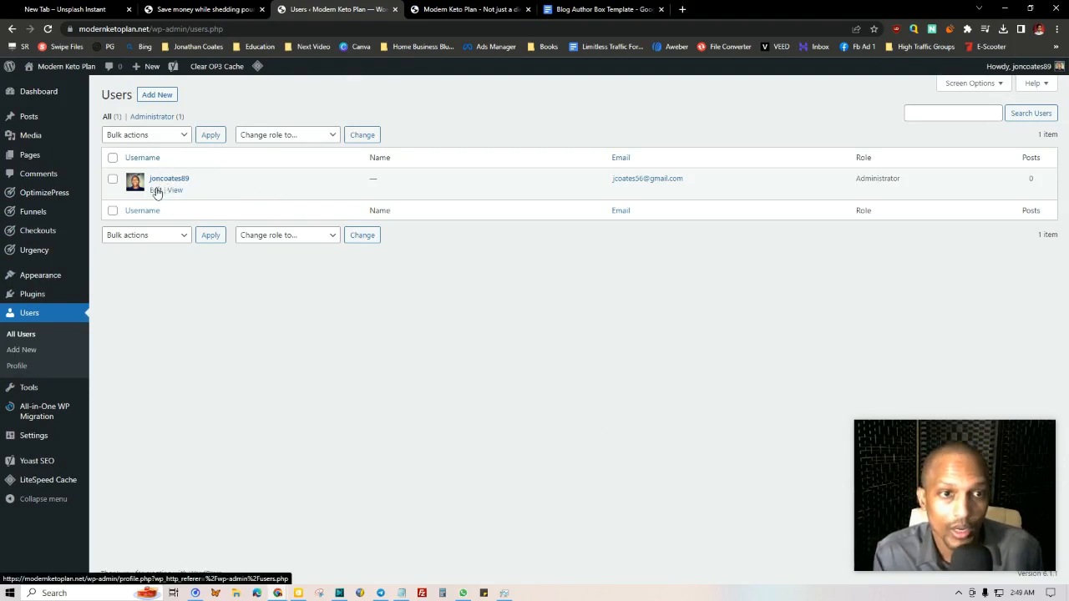
pyautogui.click(169, 178)
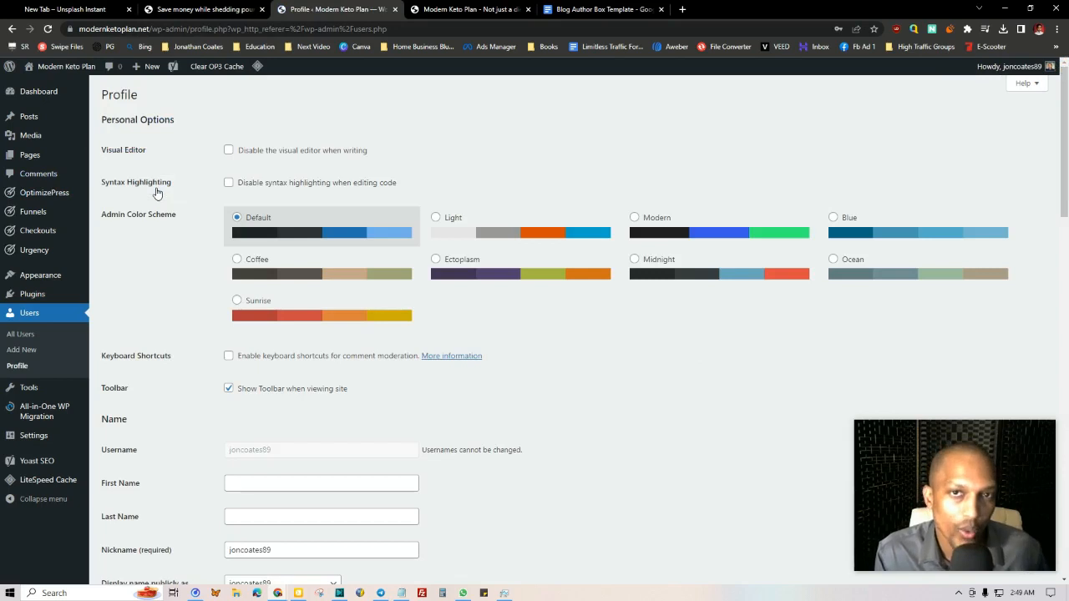
pyautogui.scroll(-3)
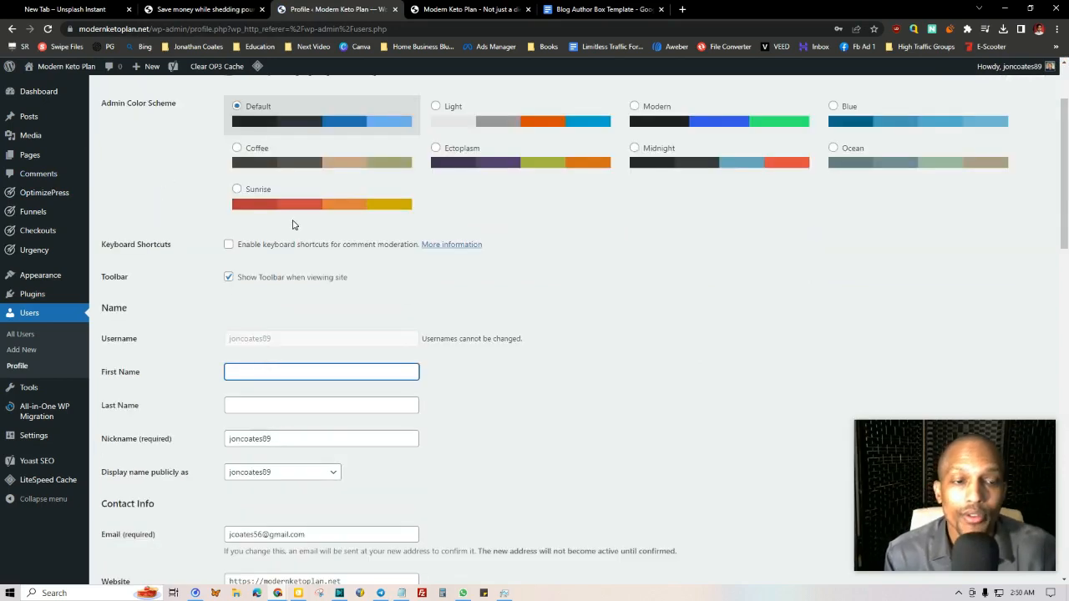
pyautogui.write('Jonathan')
pyautogui.click(322, 405)
pyautogui.write('C')
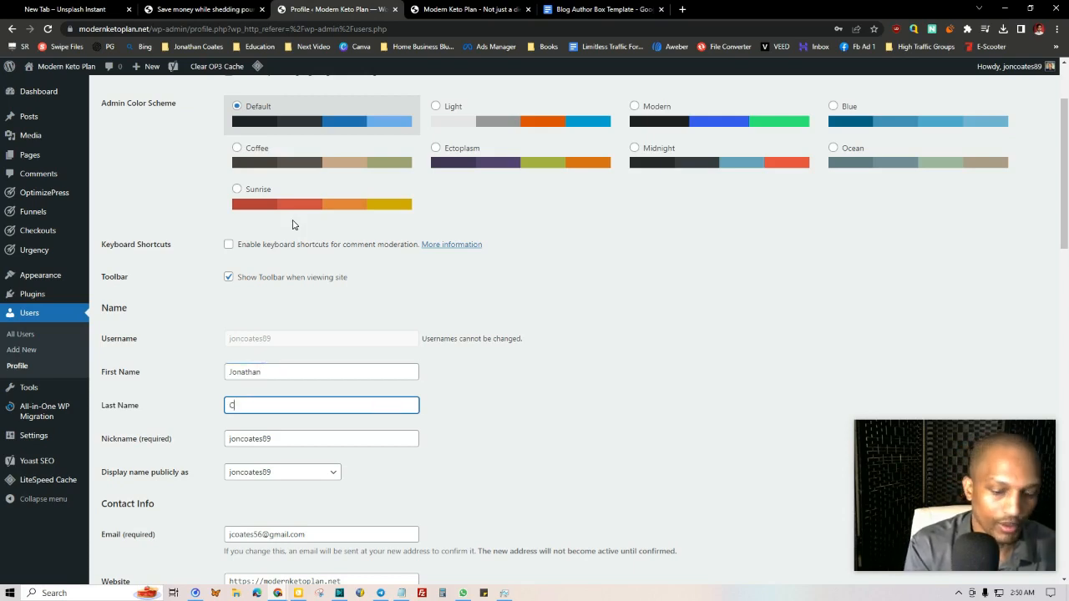
pyautogui.write('oates')
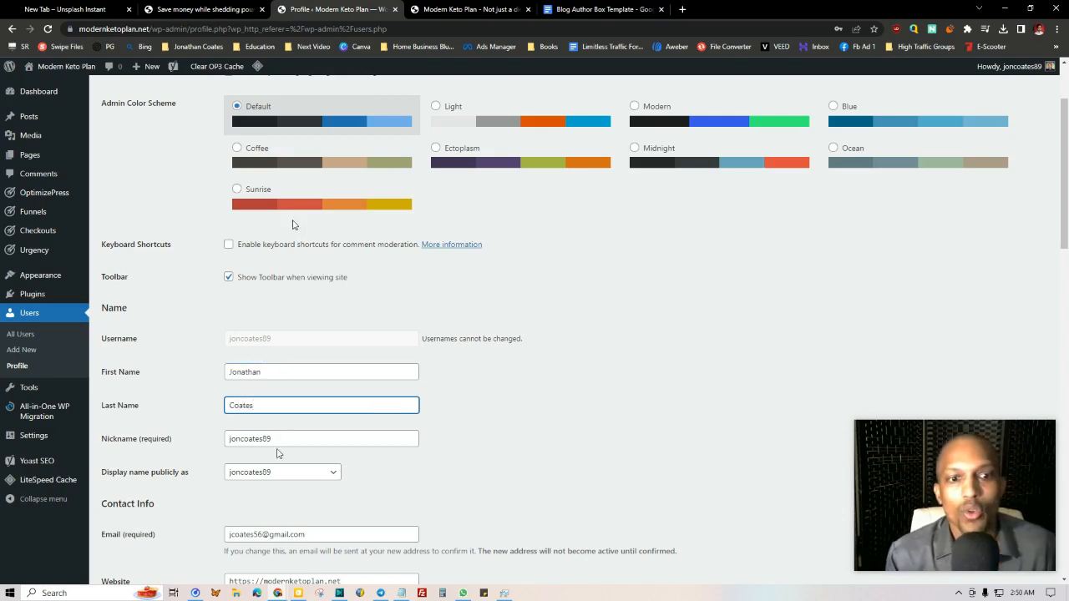
pyautogui.click(321, 439)
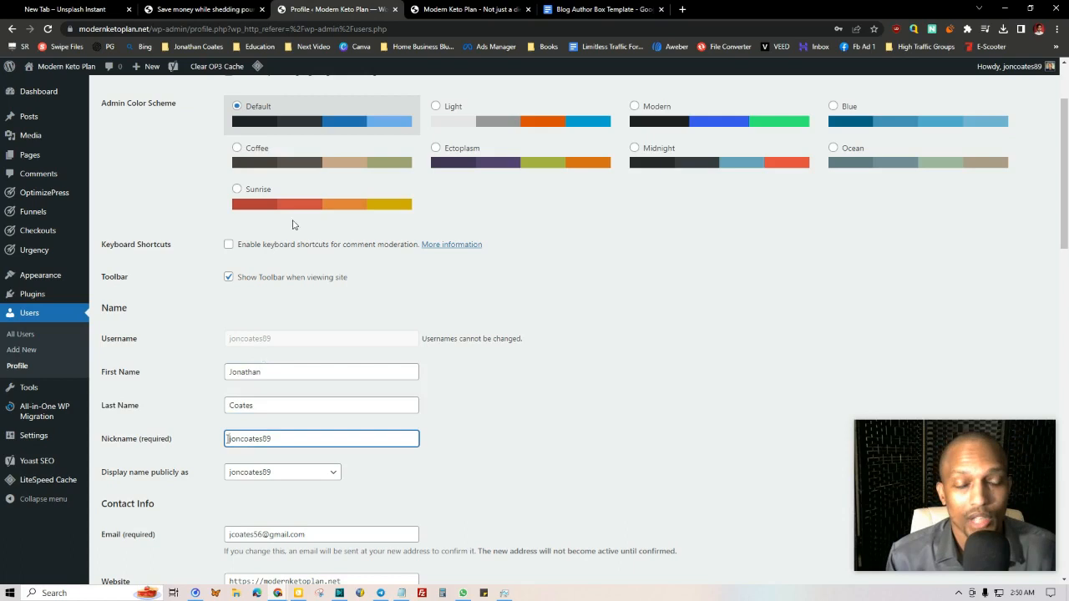
pyautogui.moveTo(165, 485)
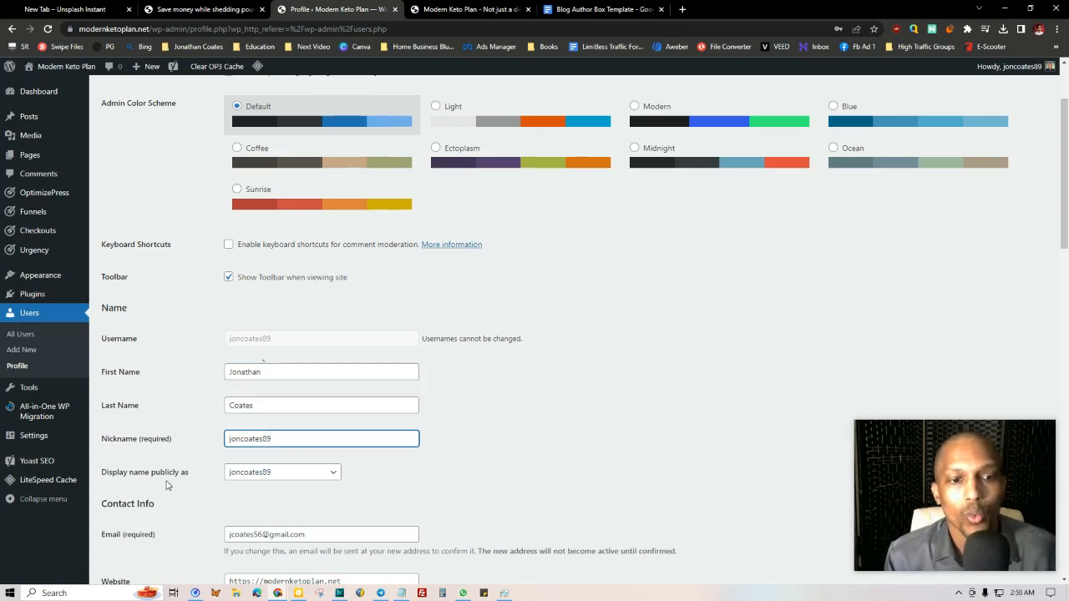
pyautogui.scroll(-3)
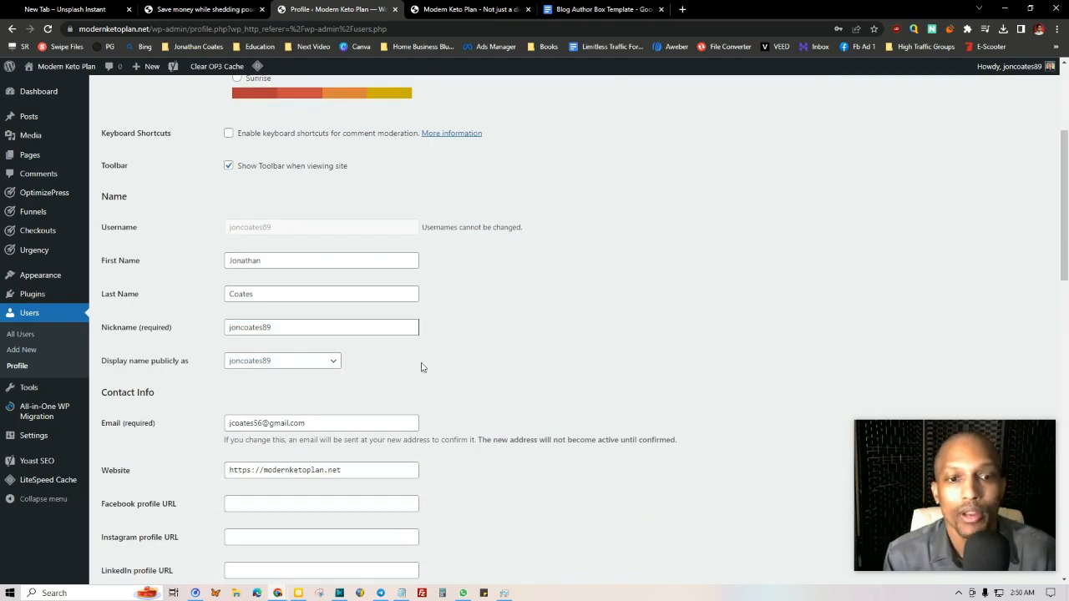
pyautogui.click(281, 361)
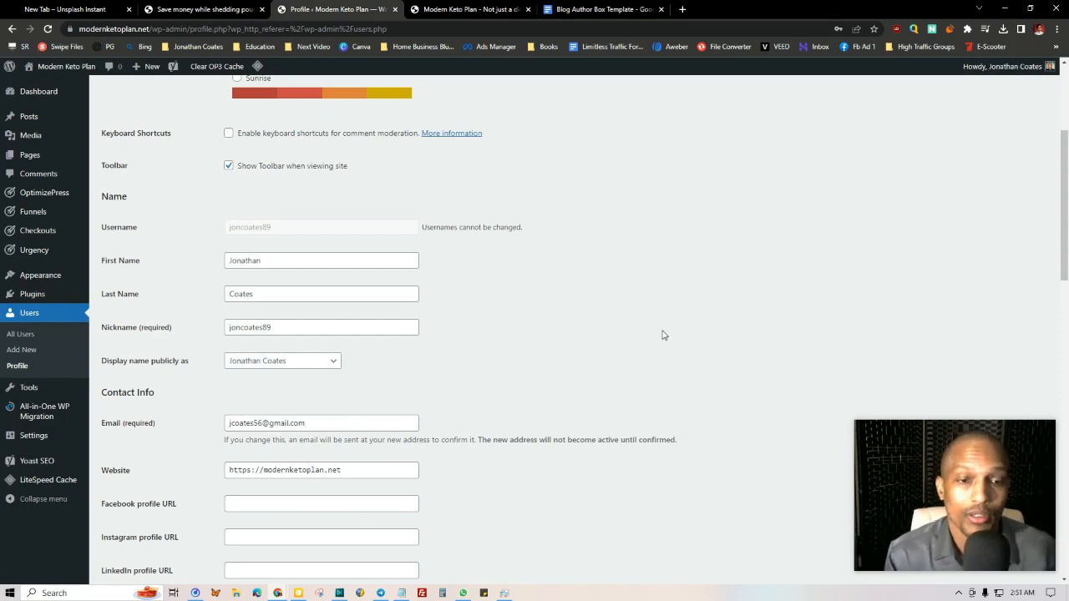
pyautogui.scroll(-3)
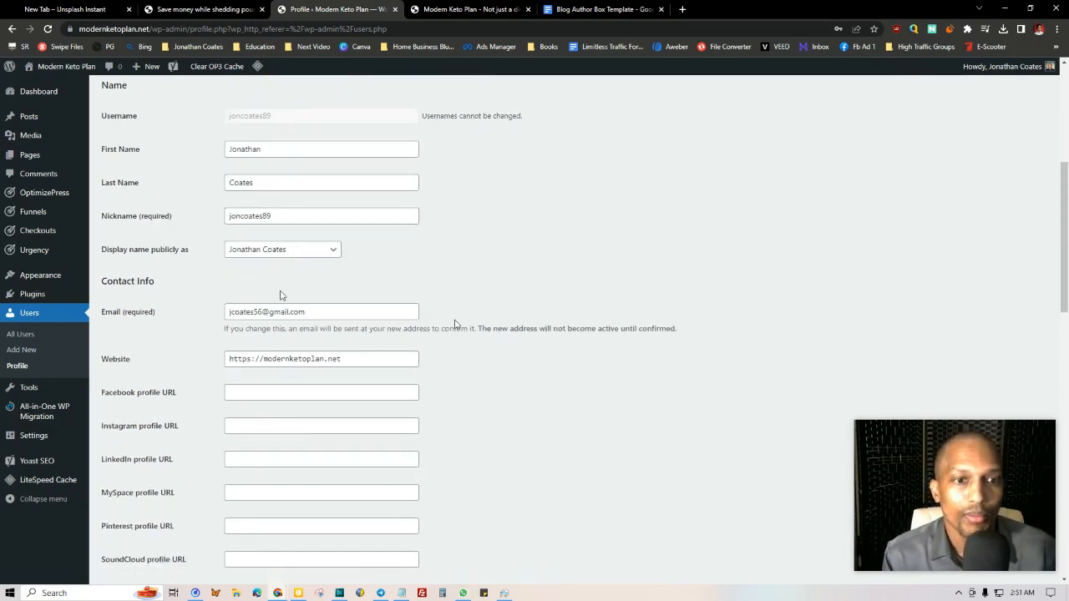
pyautogui.scroll(-3)
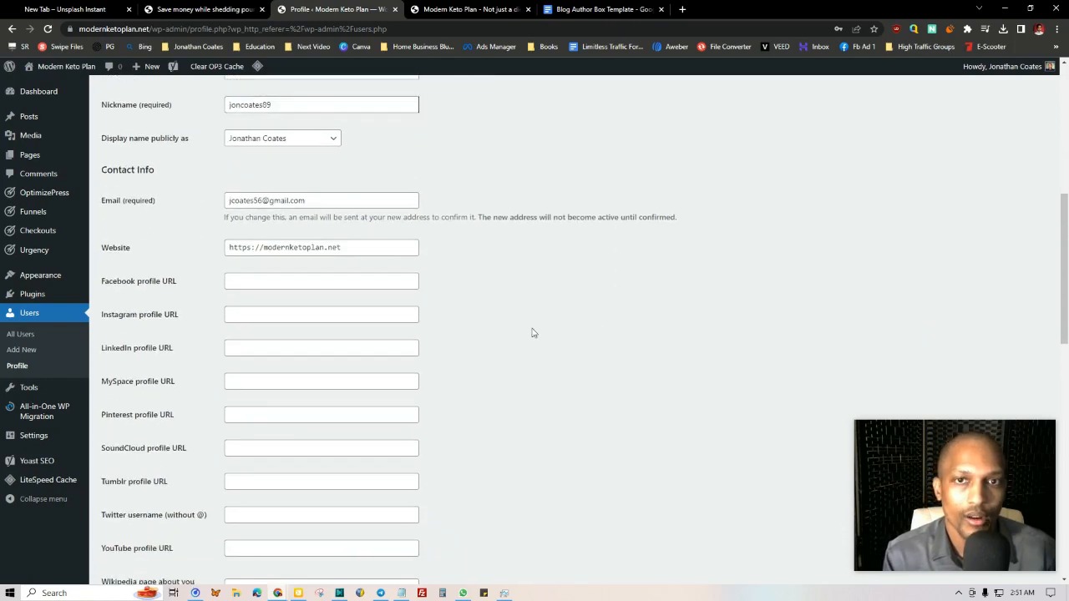
# Step: Paste the Google Doc health-and-fitness bio template into the Biographical Info box
pyautogui.click(601, 9)
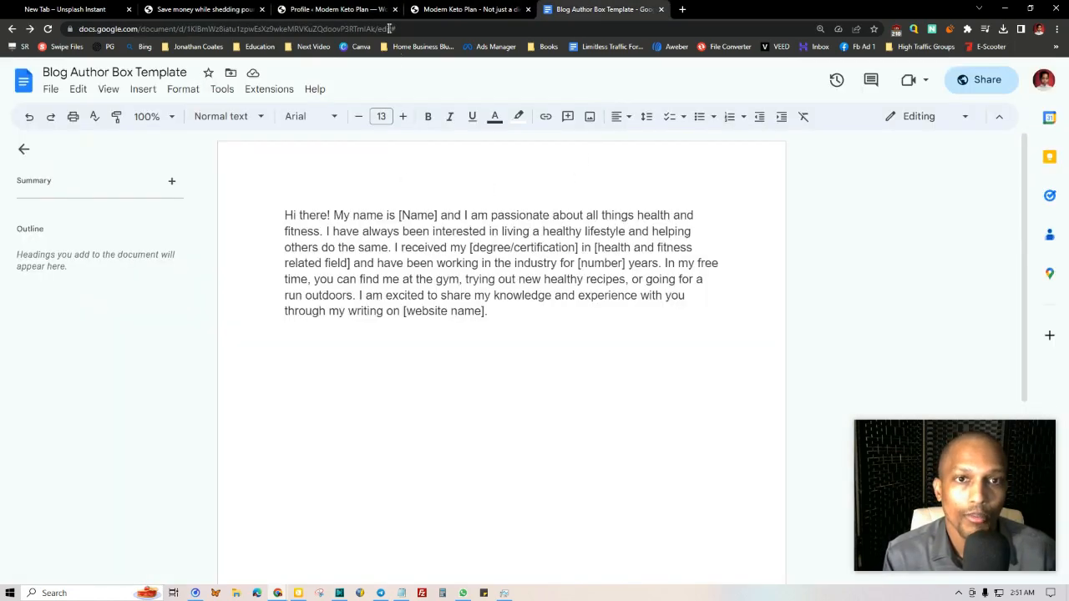
pyautogui.click(334, 10)
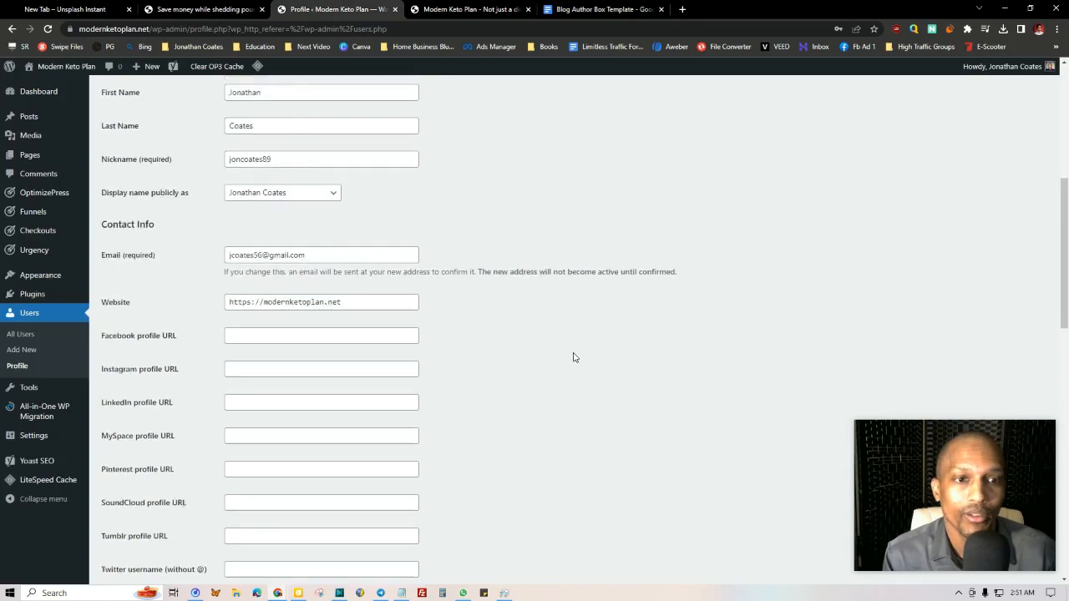
pyautogui.scroll(3)
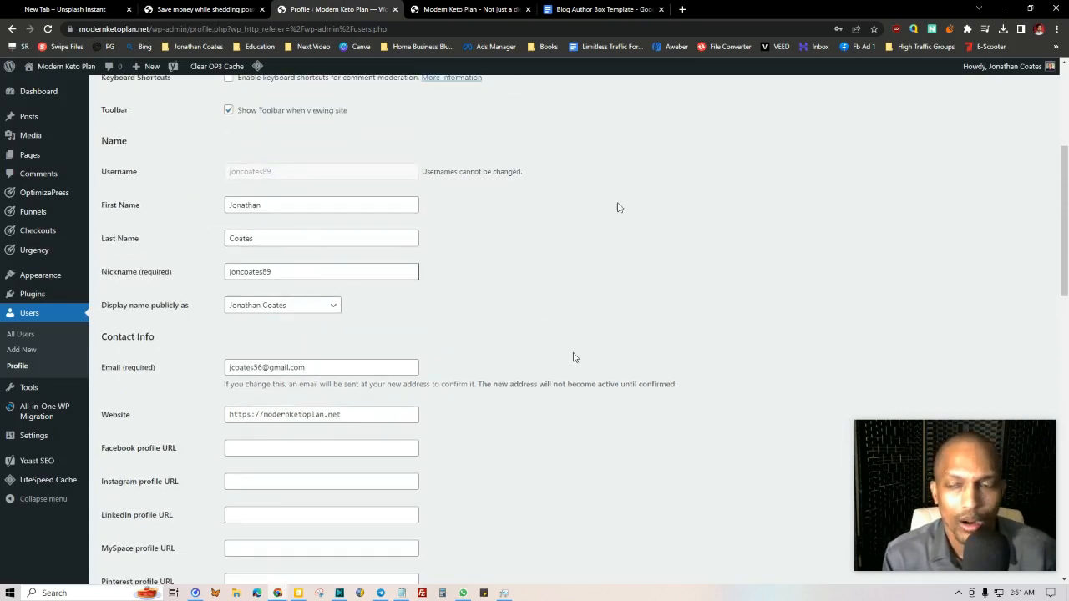
pyautogui.scroll(-3)
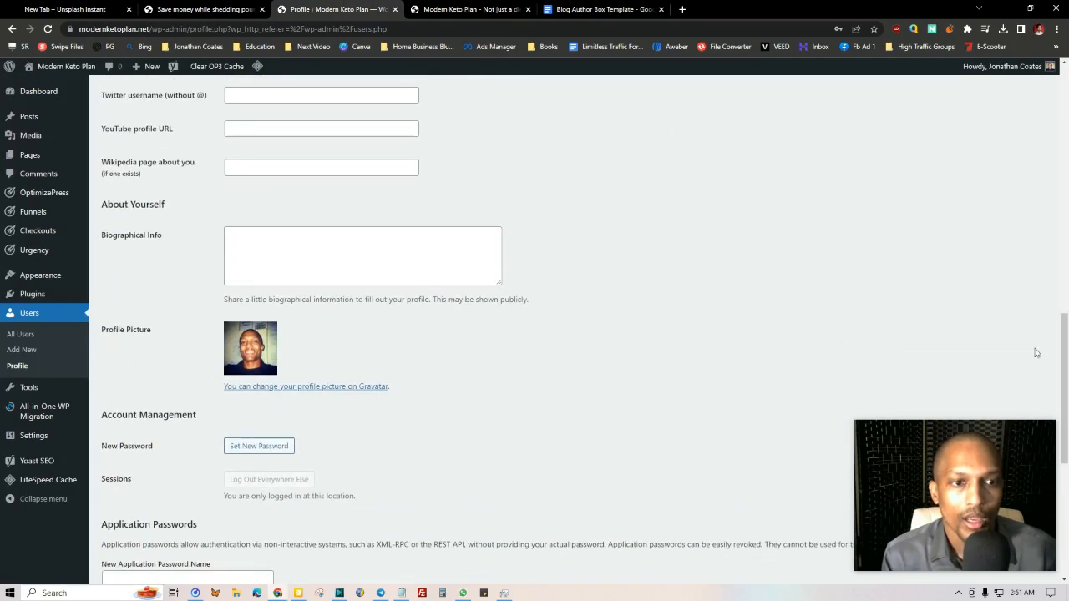
pyautogui.click(363, 255)
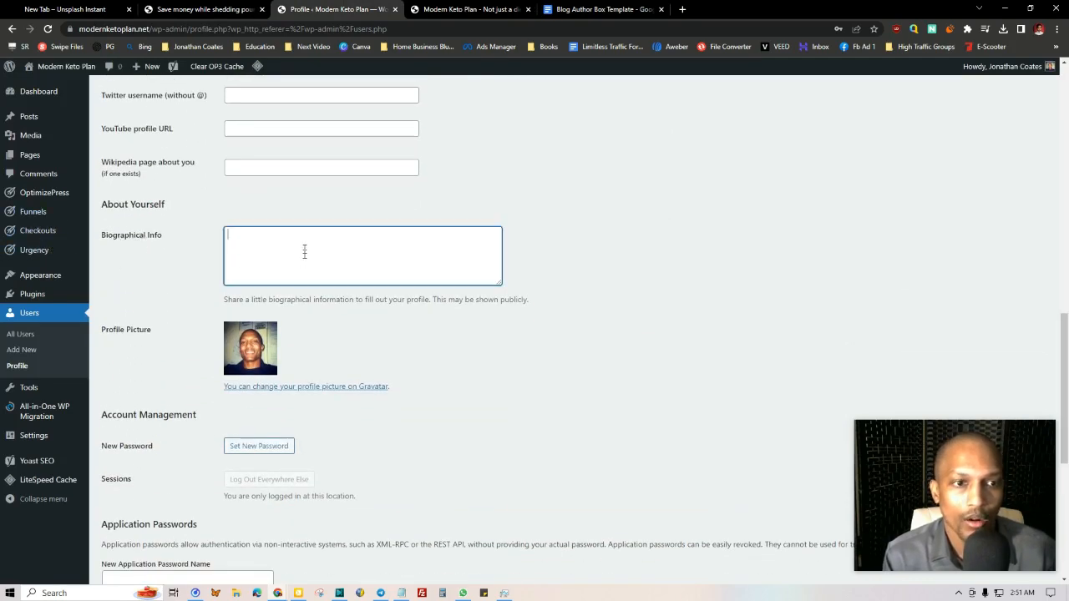
pyautogui.click(601, 9)
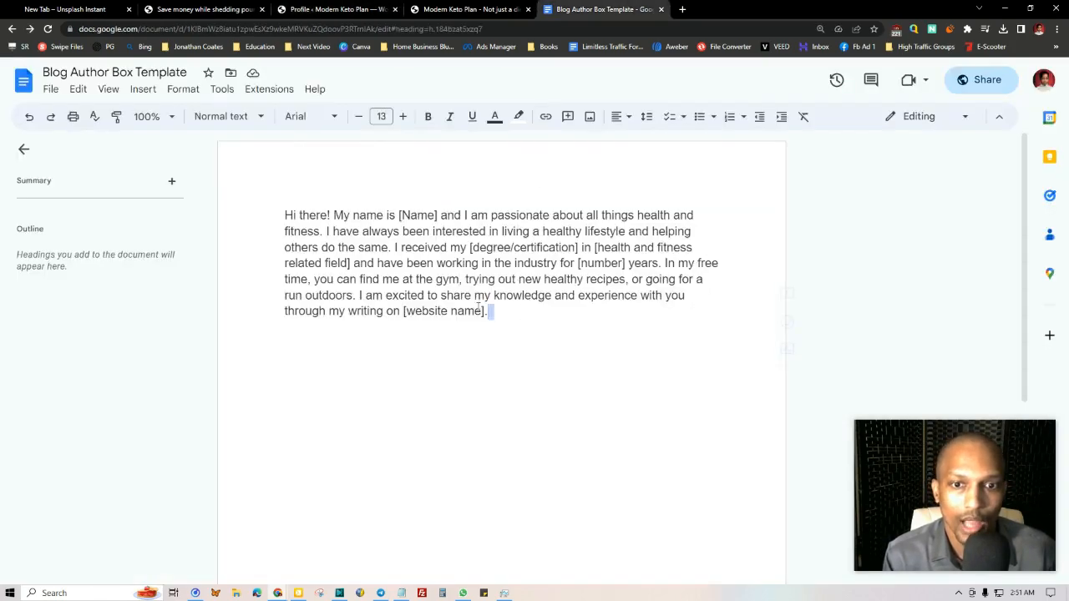
pyautogui.click(336, 9)
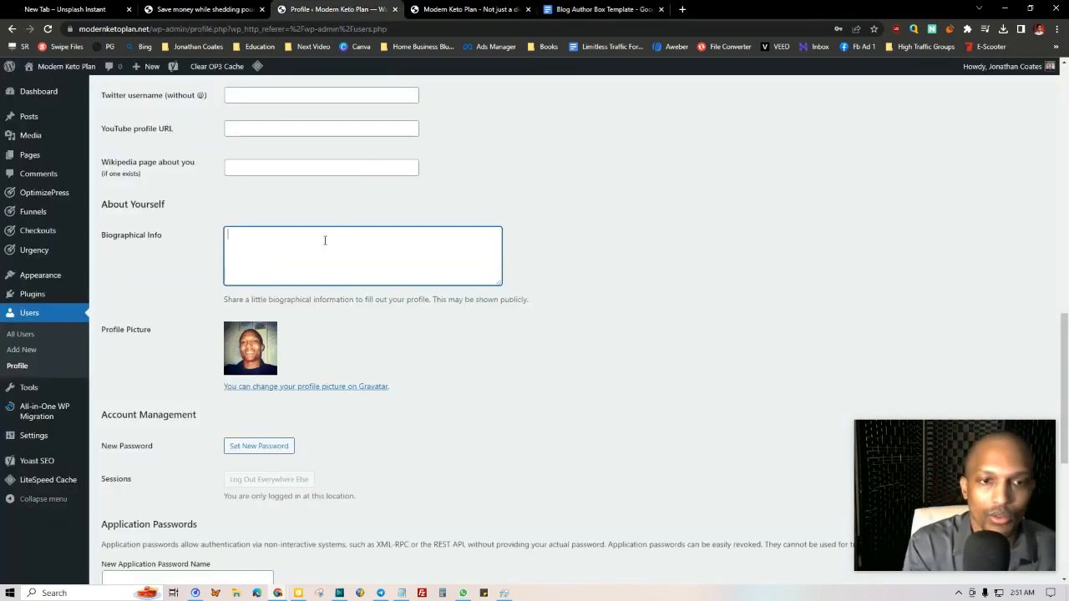
pyautogui.write('helping others do the same. I received my [degree/certification] in [health and fitness related field] and have been working in the industry for [number] years. In my free time, you can find me at the gym, trying out new healthy recipes, or going for a run outdoors. I am excited to share my knowledge and experience with you through my writing on [website name].')
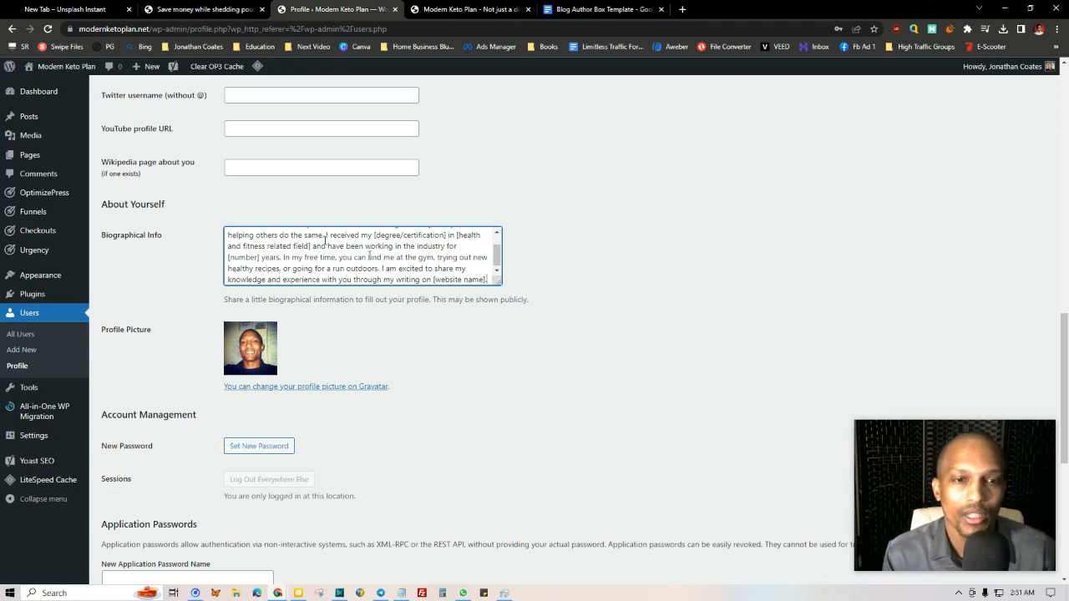
# Step: Save the profile with the new bio, visit Gravatar, and return to the profile page
pyautogui.scroll(3)
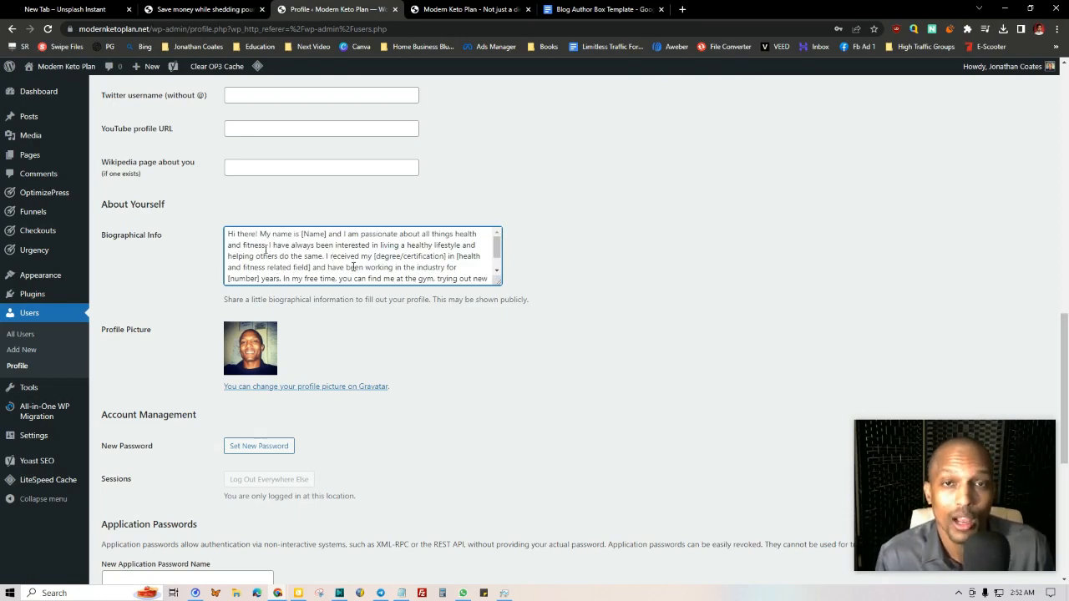
pyautogui.scroll(-3)
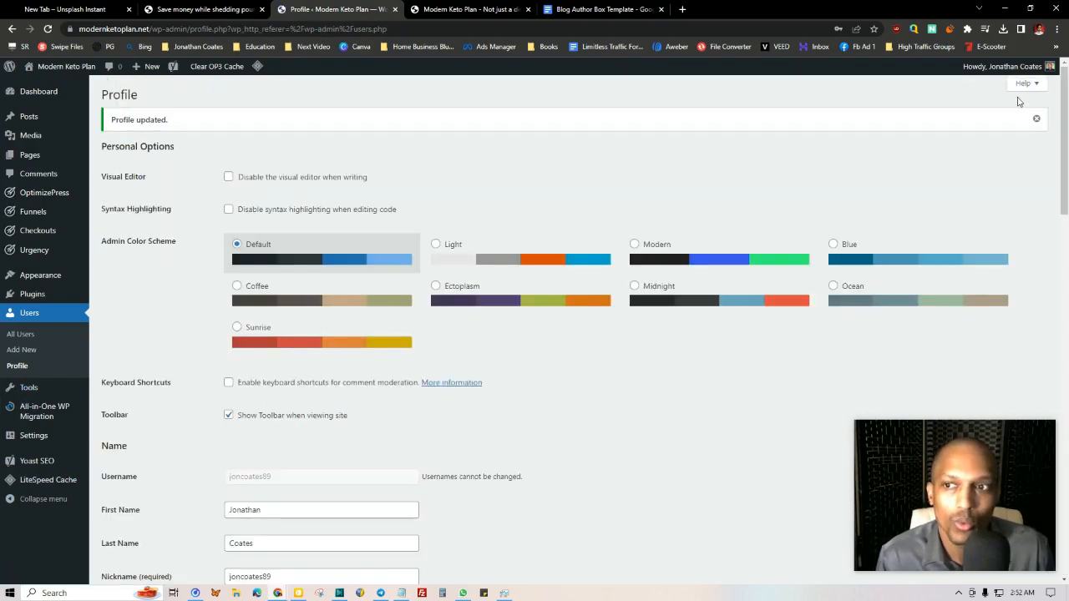
pyautogui.scroll(-3)
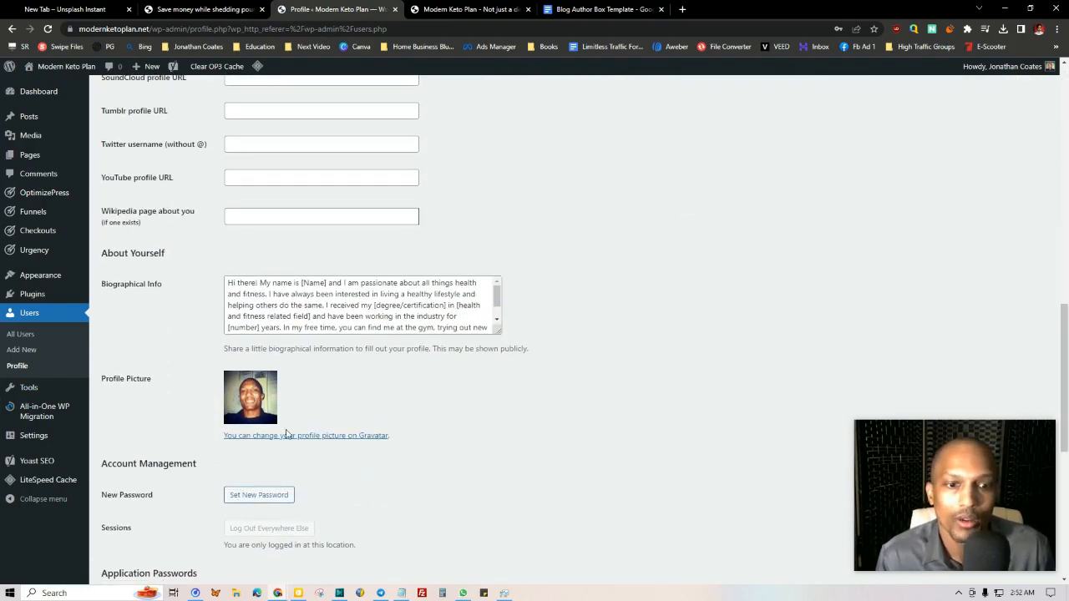
pyautogui.click(306, 435)
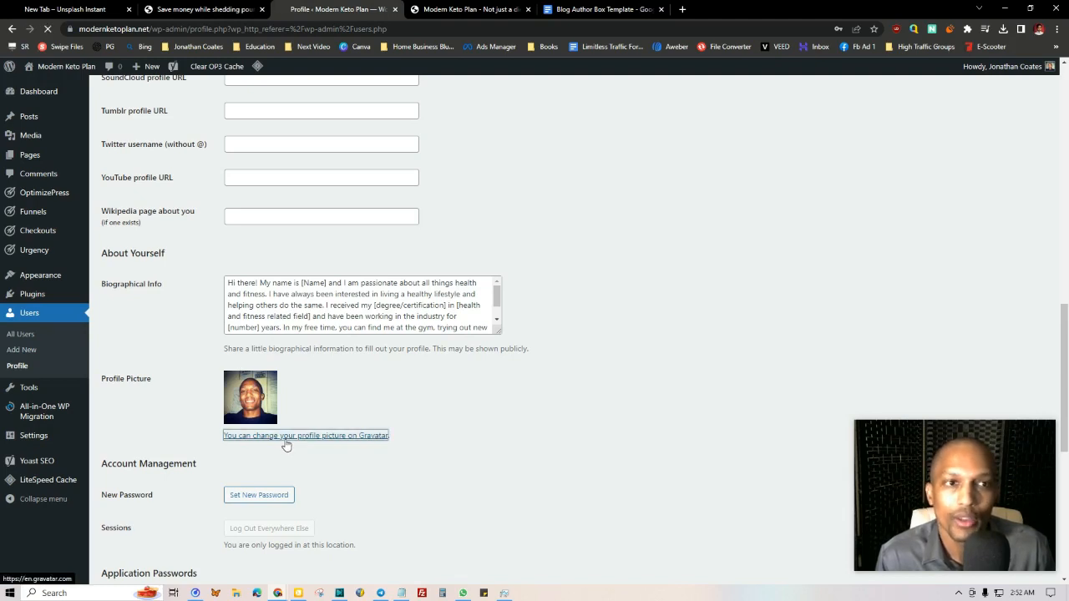
pyautogui.click(306, 435)
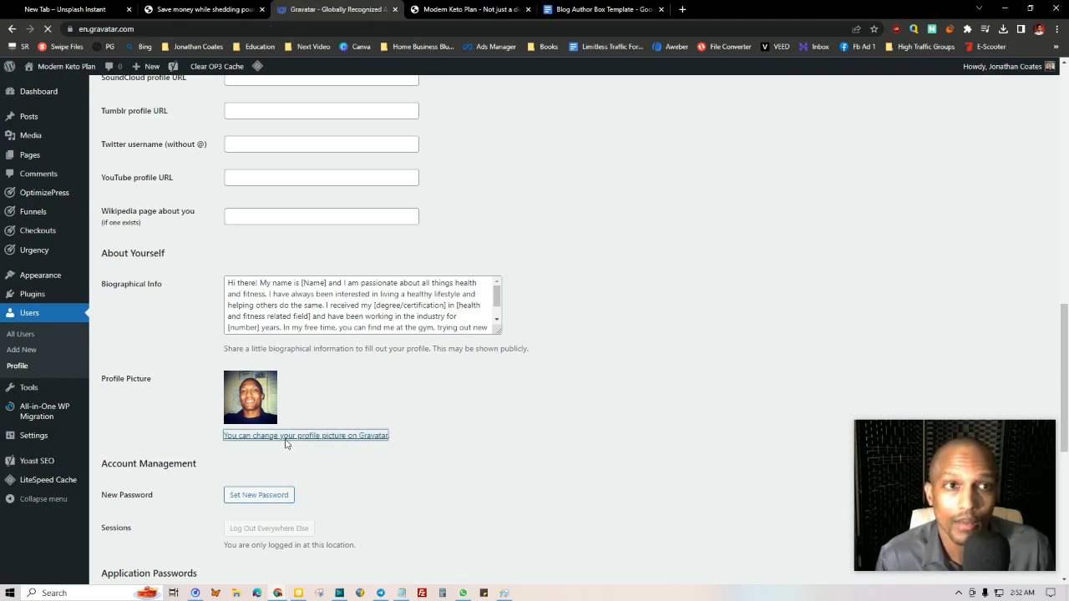
pyautogui.click(305, 435)
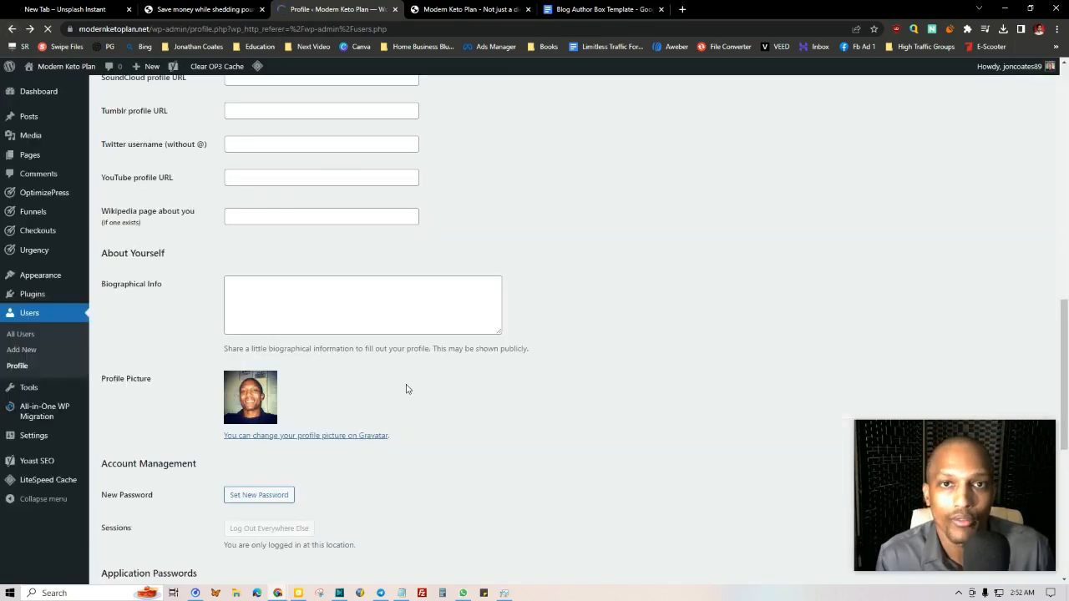
# Step: Open the 14-Day 'Done for You' Keto Plan for Beginners post to see its author box
pyautogui.scroll(-3)
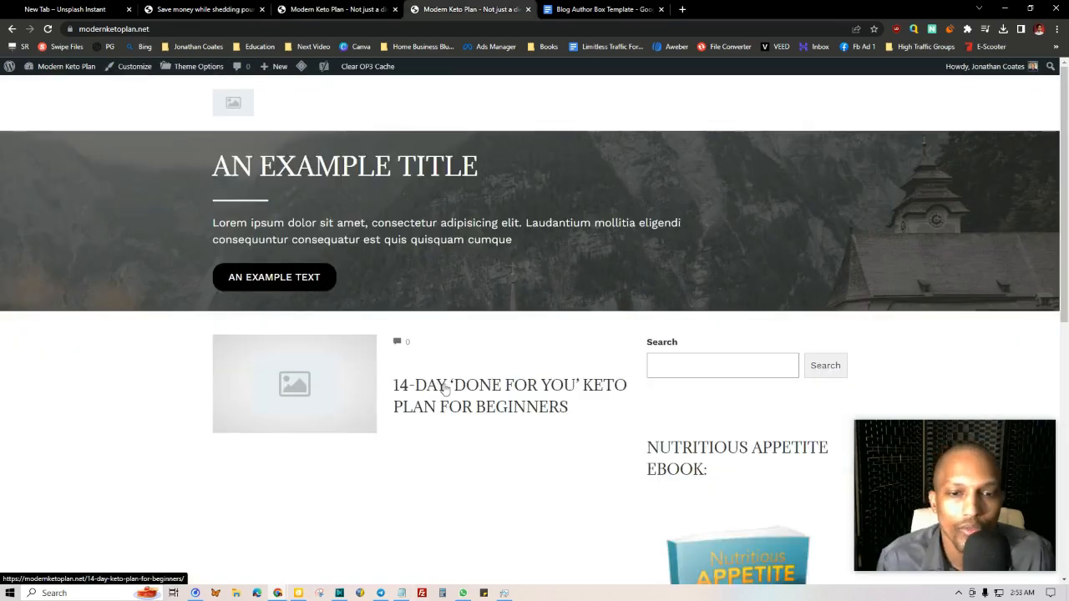
pyautogui.click(509, 396)
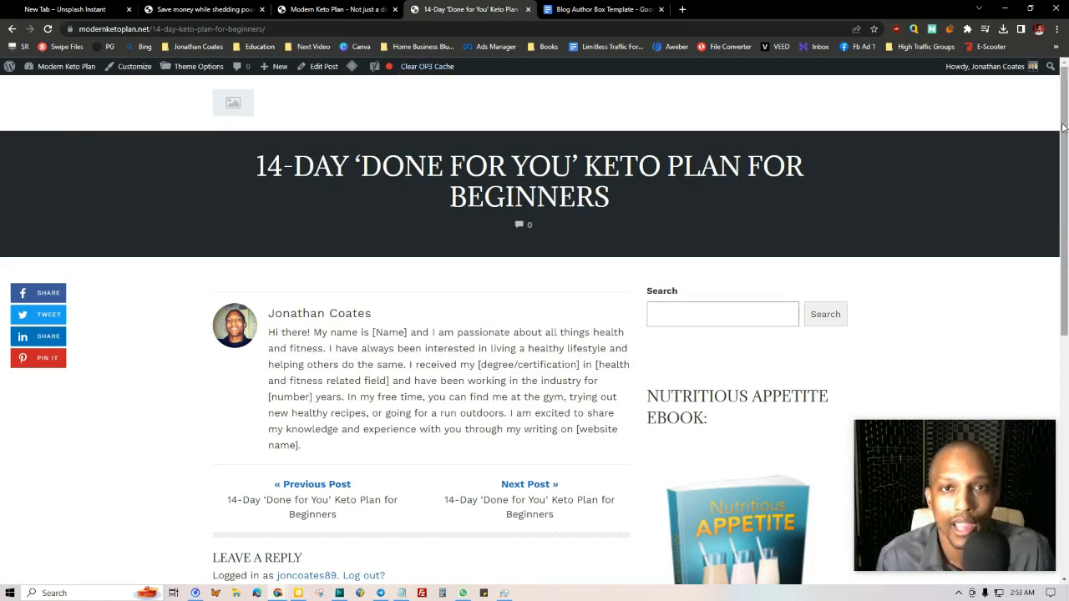
pyautogui.moveTo(467, 242)
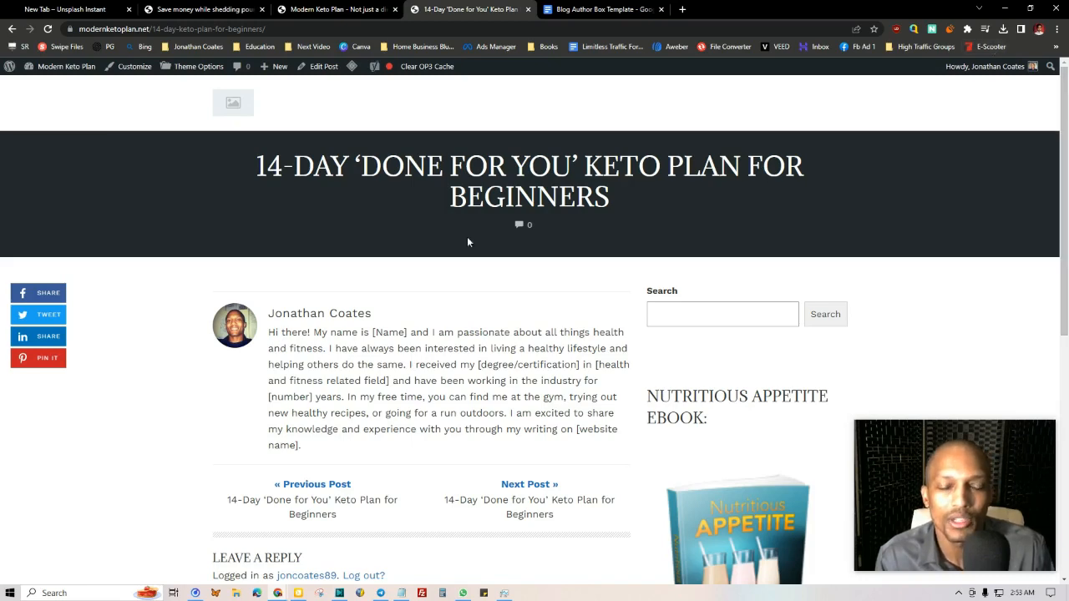
pyautogui.moveTo(522, 368)
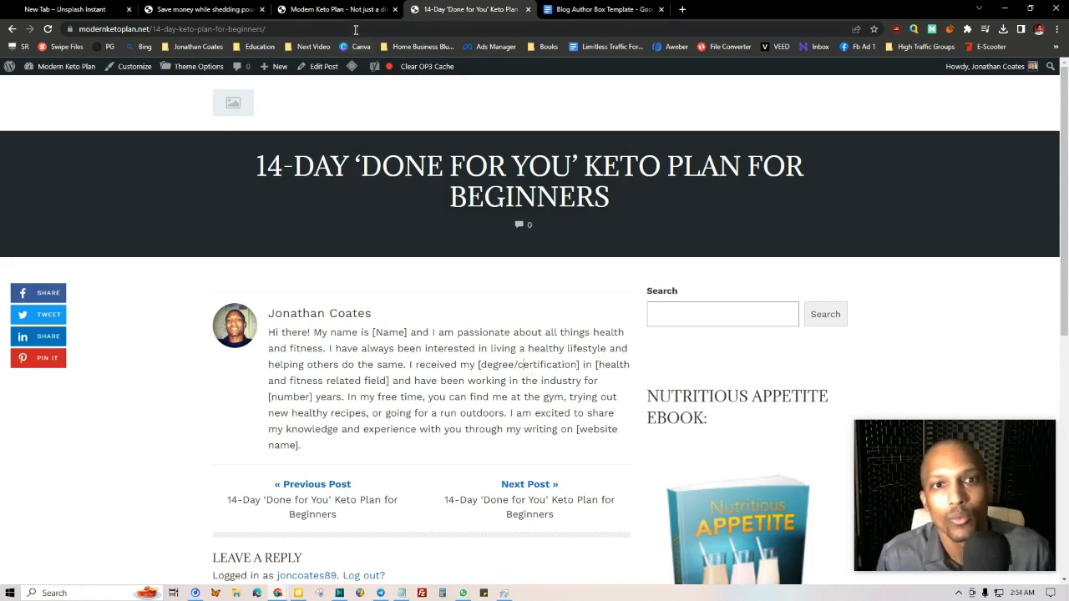
# Step: Reopen Users > Profile from the admin bar and highlight the latter part of the bio
pyautogui.click(67, 66)
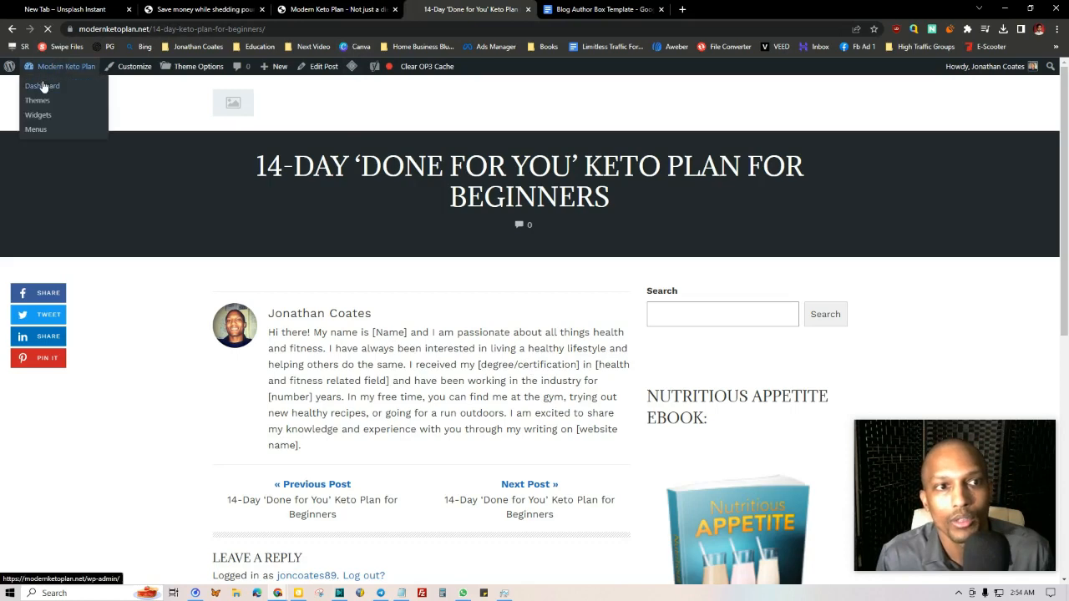
pyautogui.click(42, 86)
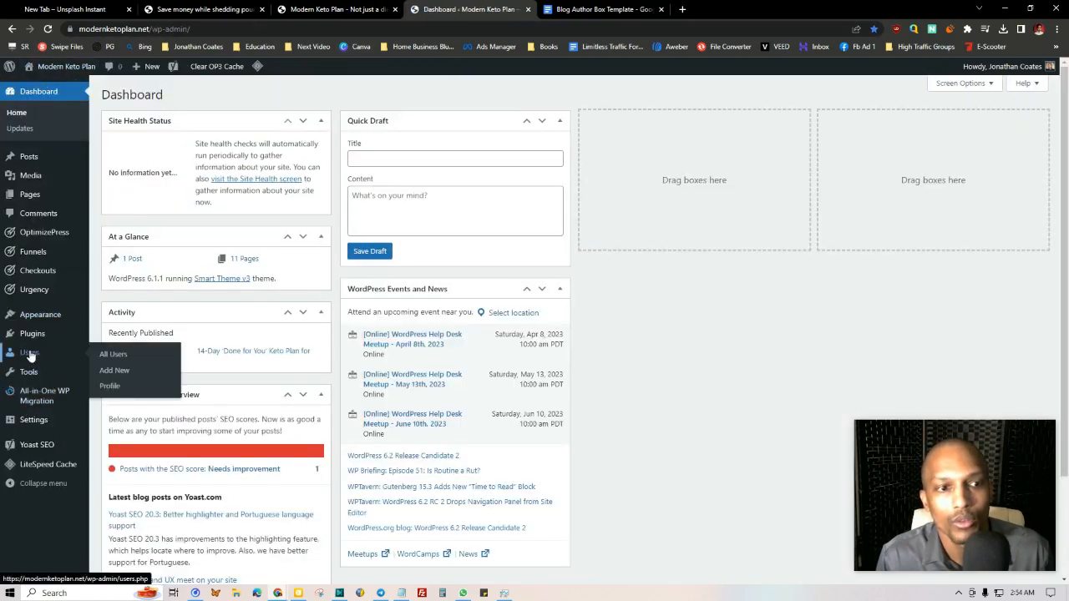
pyautogui.click(113, 353)
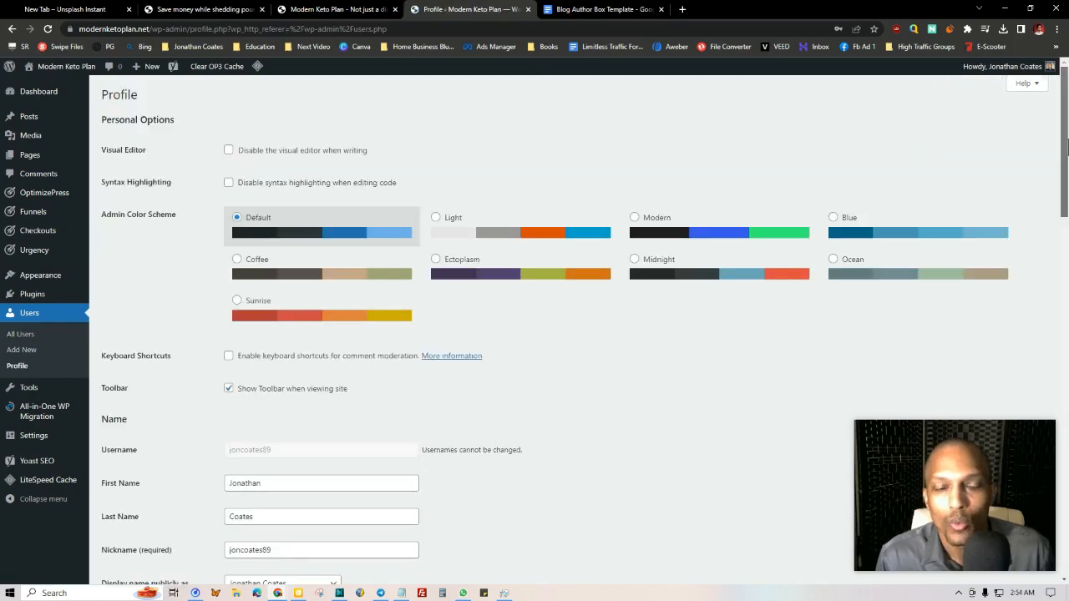
pyautogui.scroll(-3)
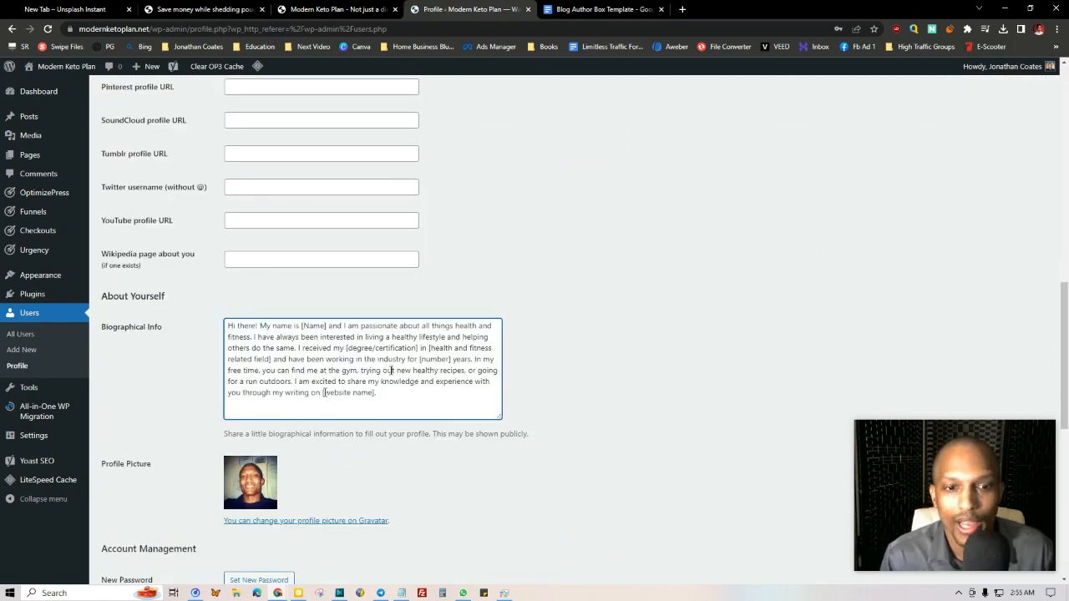
pyautogui.doubleClick(349, 392)
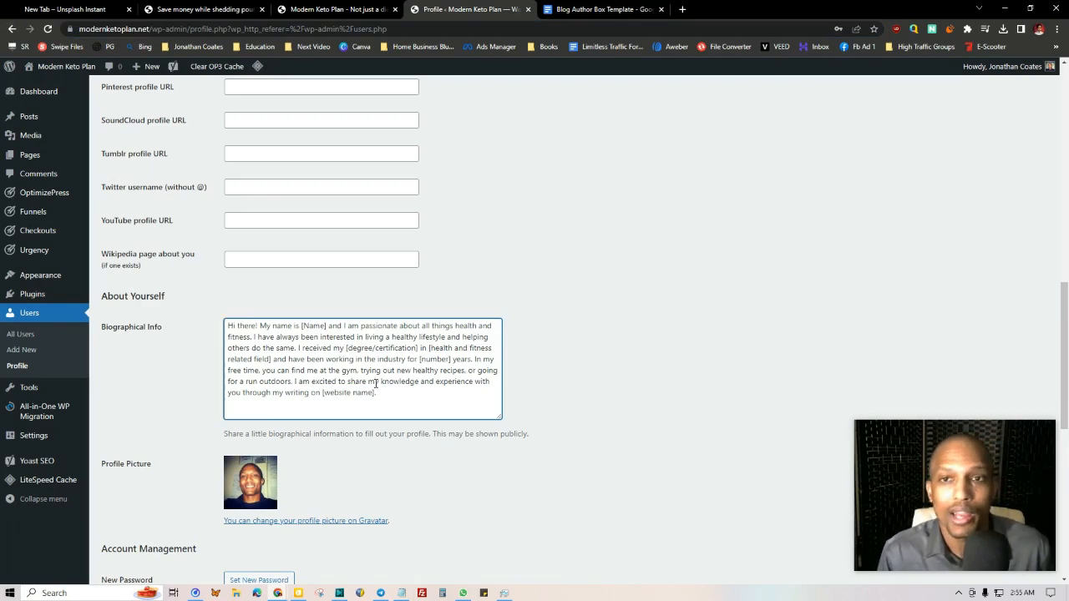
pyautogui.moveTo(526, 252)
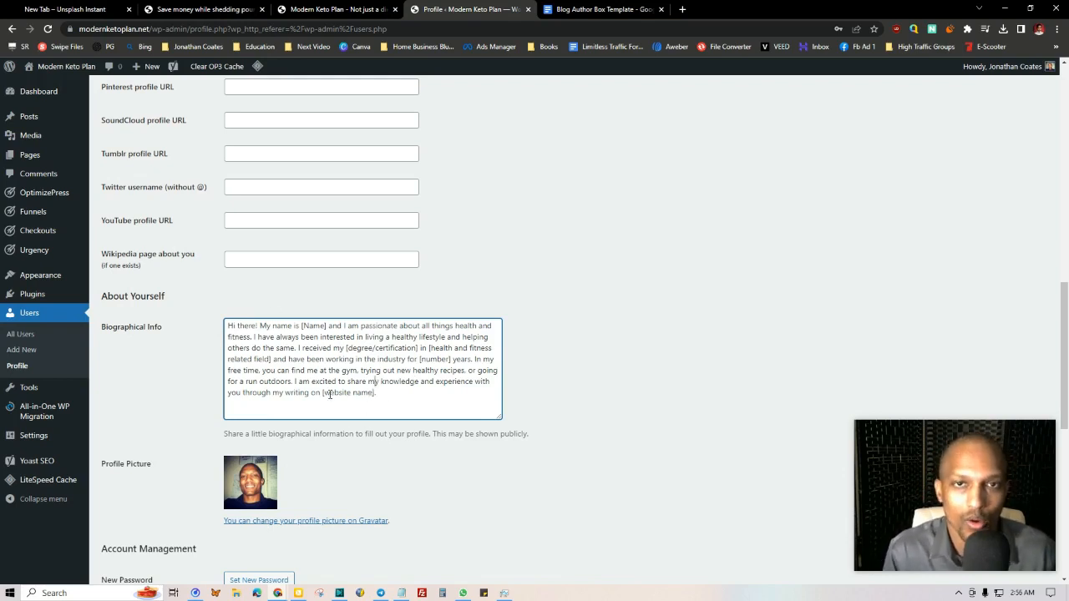
pyautogui.moveTo(319, 370); pyautogui.dragTo(376, 392)
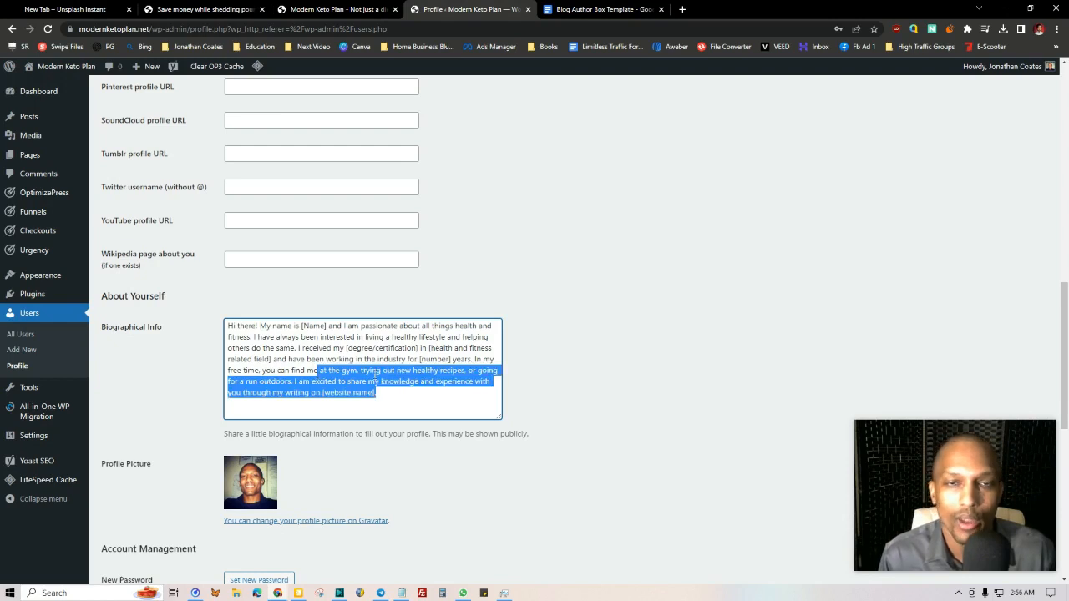
pyautogui.moveTo(387, 108)
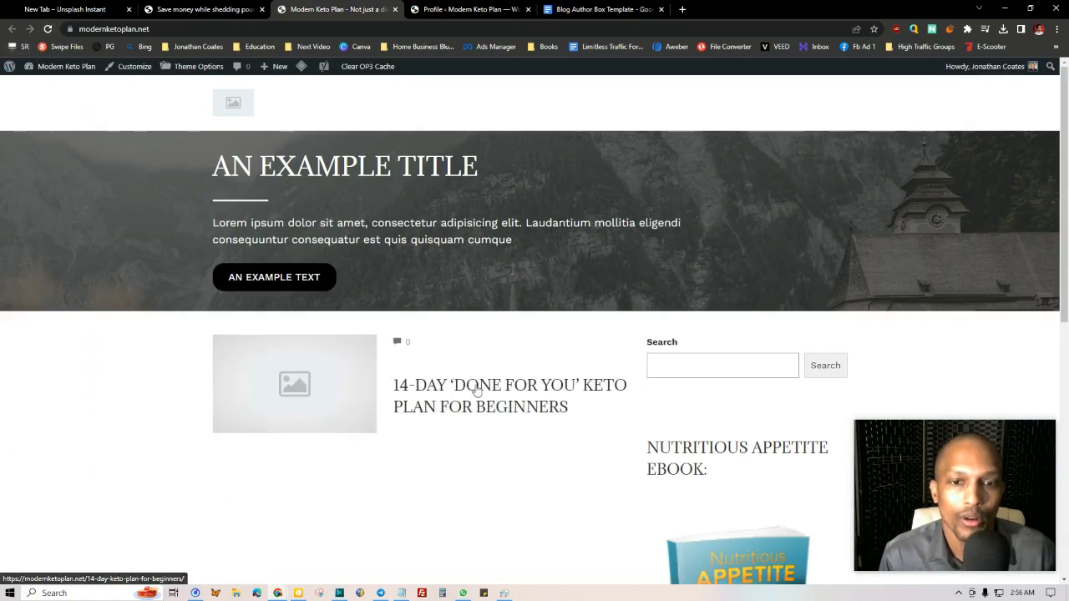
# Step: Check the keto plan post's author box, then return to the profile and scroll to Update Profile
pyautogui.click(509, 384)
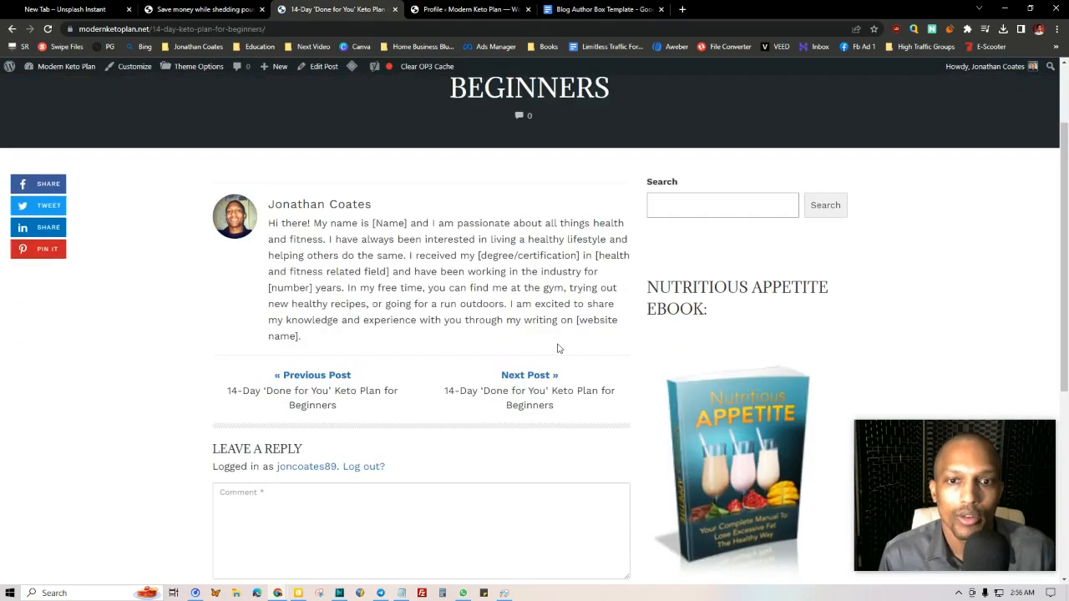
pyautogui.doubleClick(597, 320)
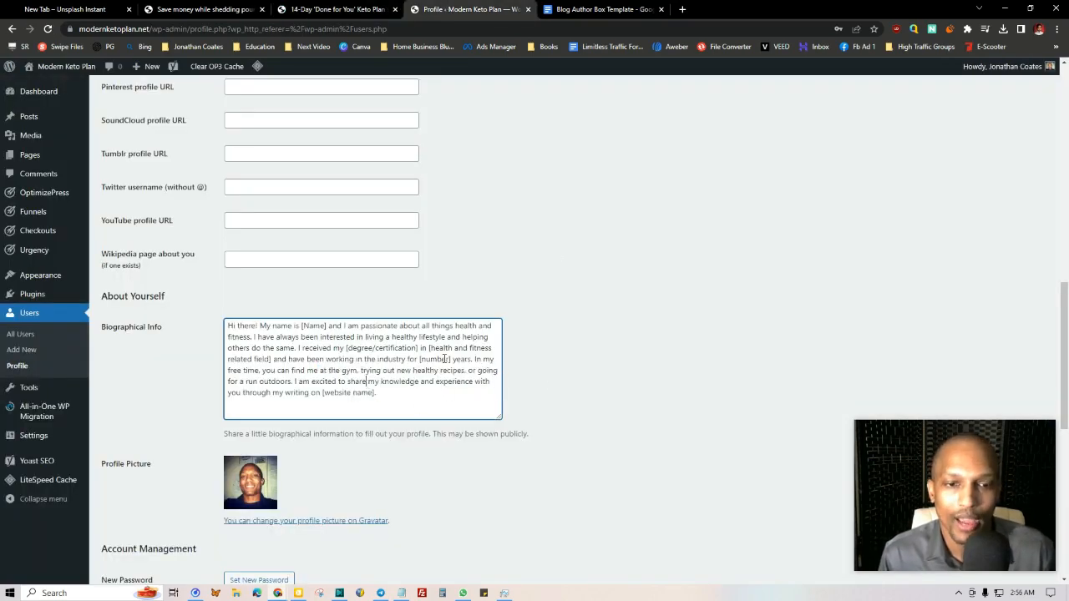
pyautogui.scroll(-3)
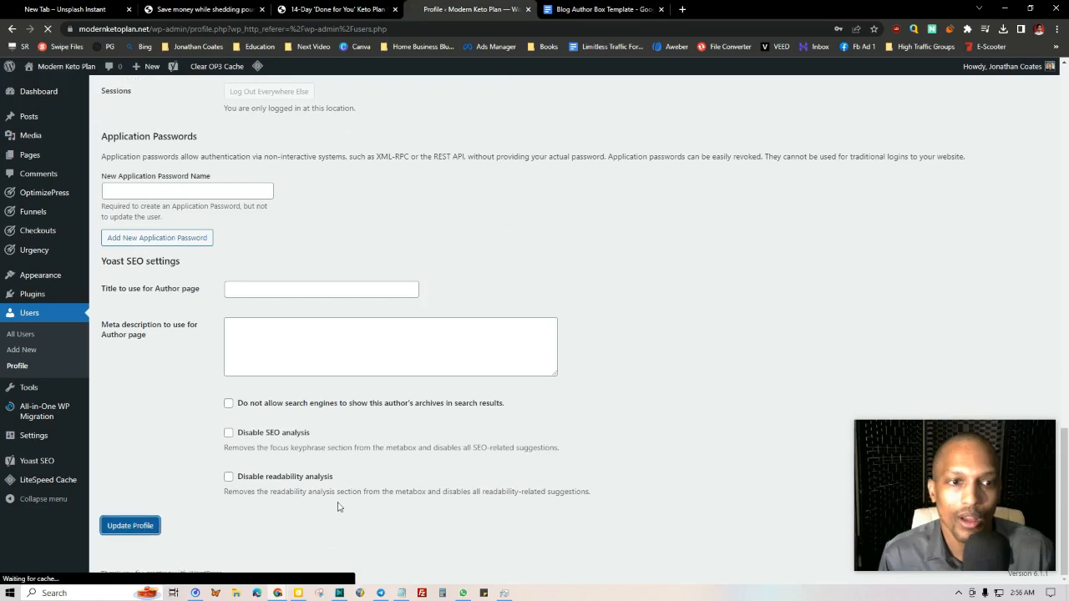